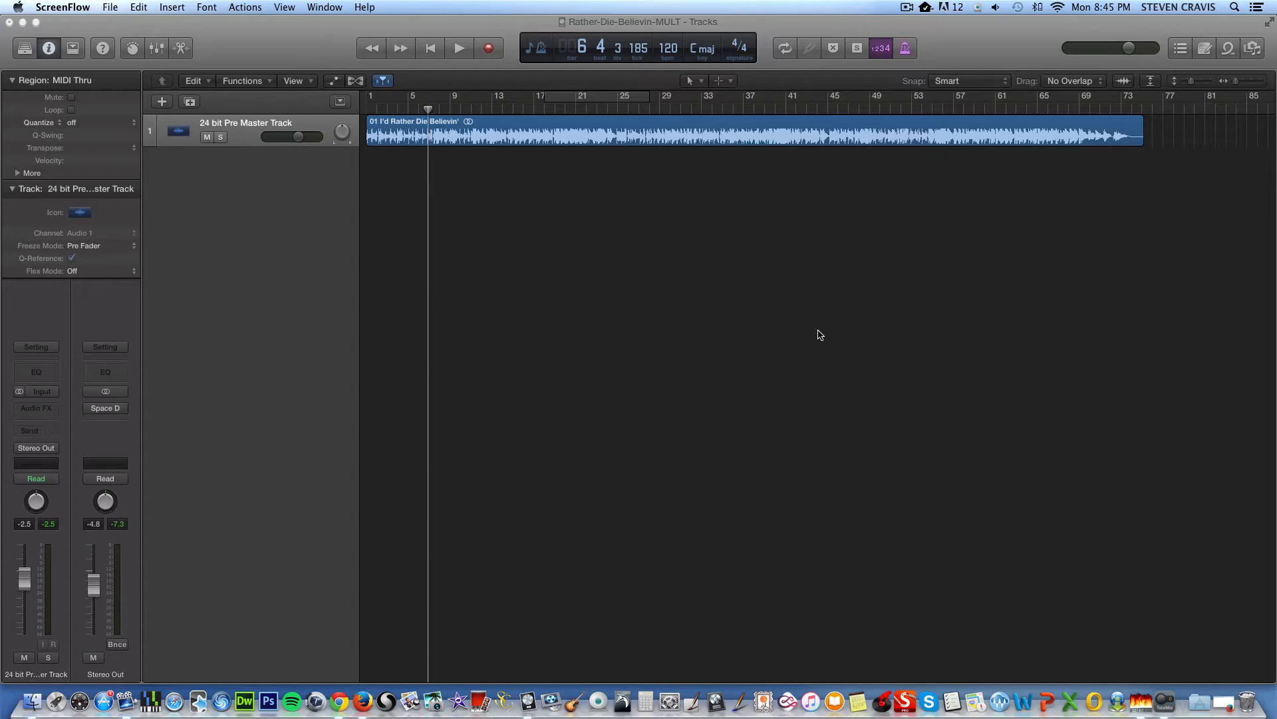
{"action": "mouse_move", "coordinate": [287, 215]}
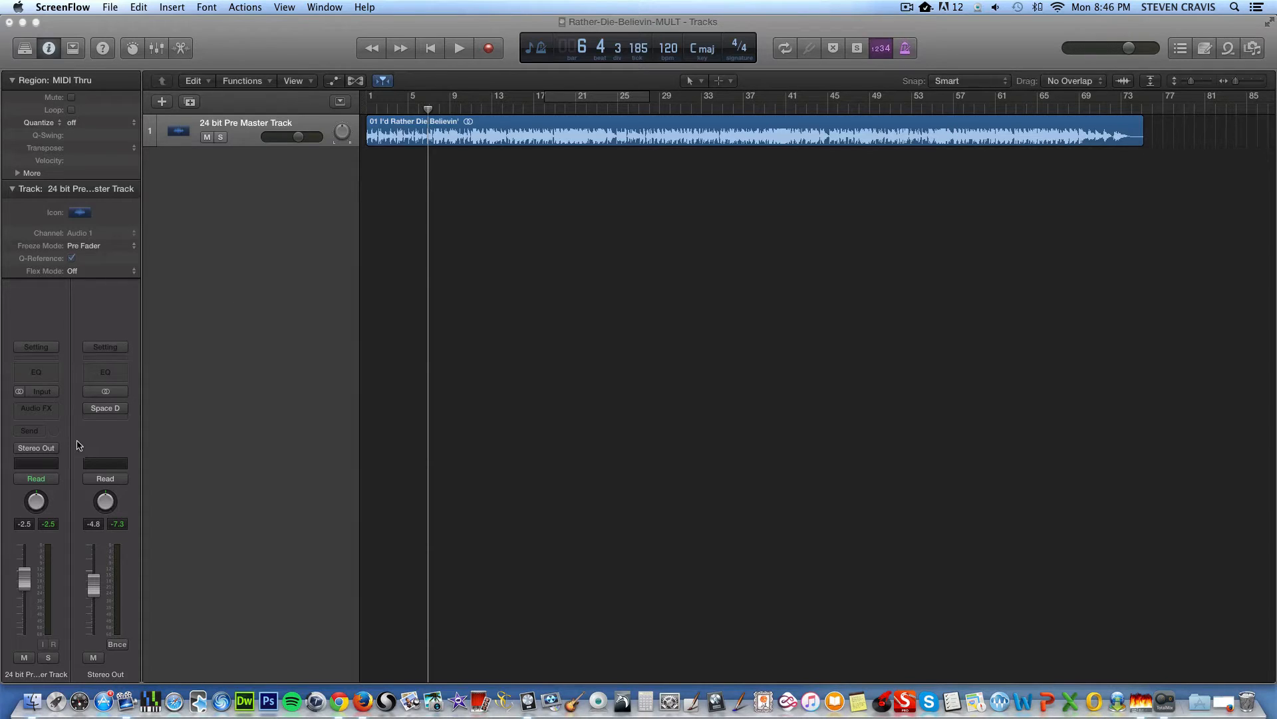
{"action": "mouse_move", "coordinate": [277, 315]}
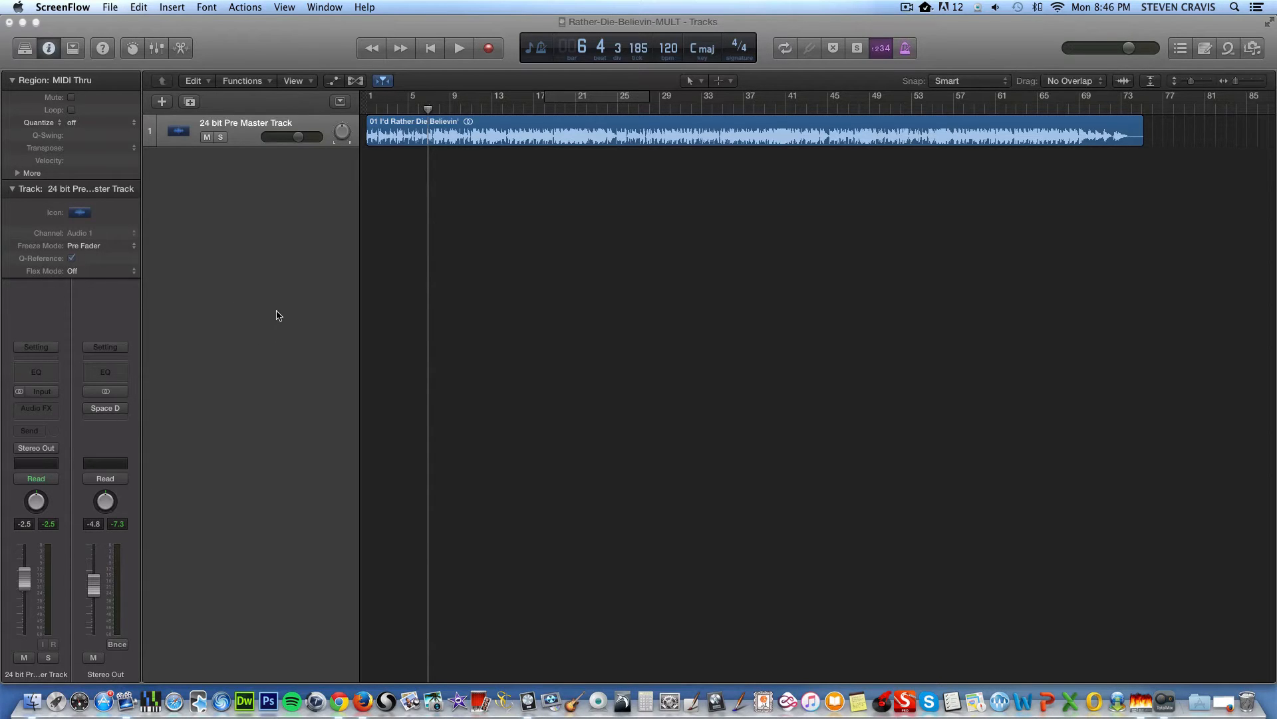
- Make the Rather Die Believin' project window active with the playhead at bar 1
{"action": "left_click", "coordinate": [422, 107]}
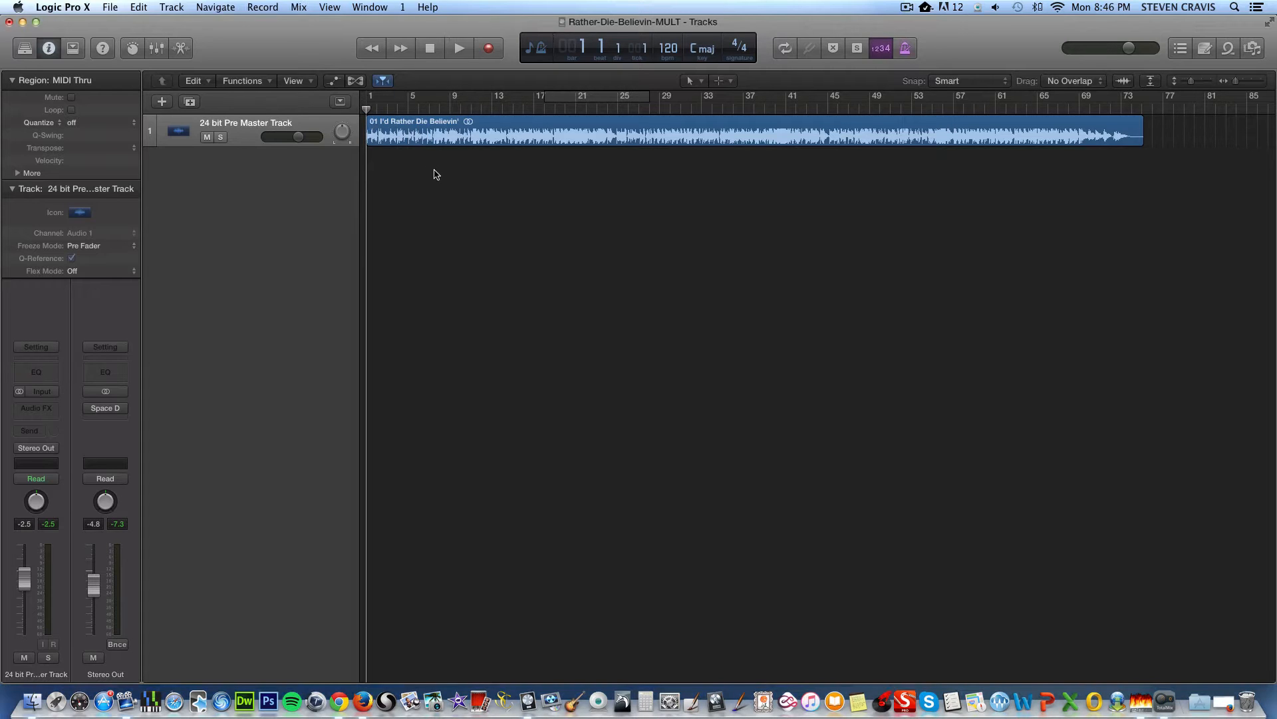
{"action": "mouse_move", "coordinate": [341, 195]}
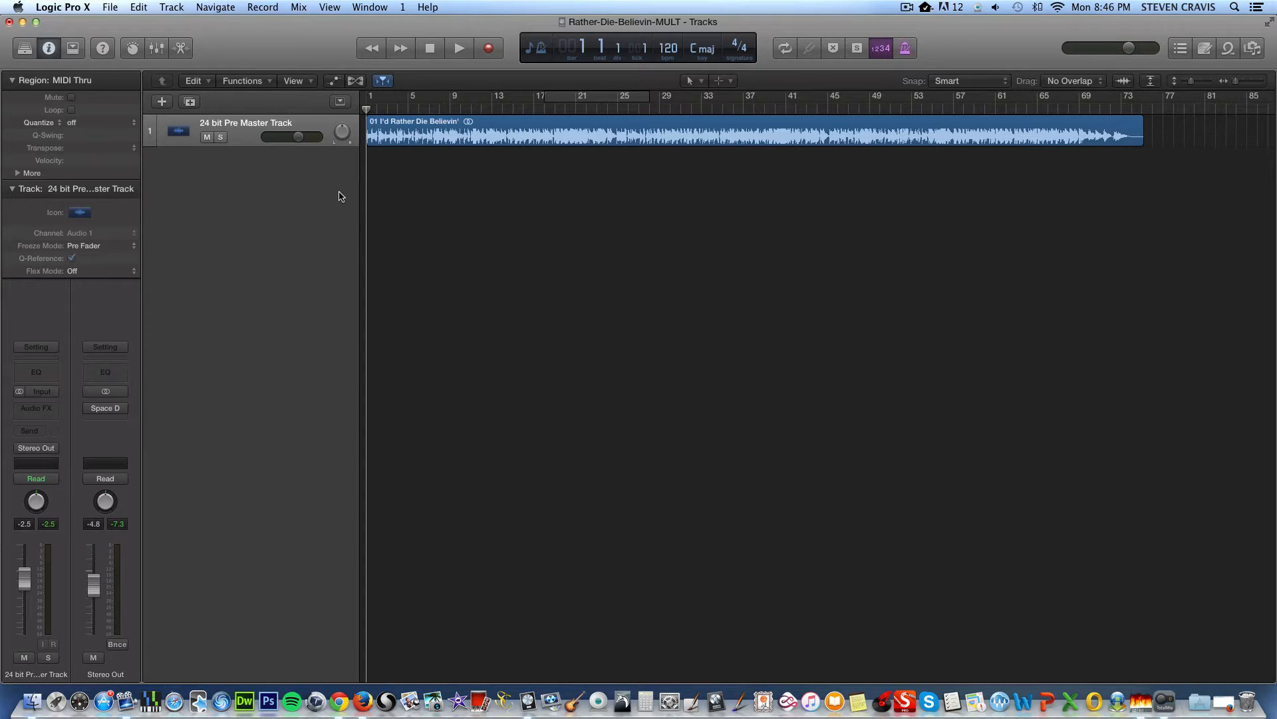
{"action": "mouse_move", "coordinate": [299, 220]}
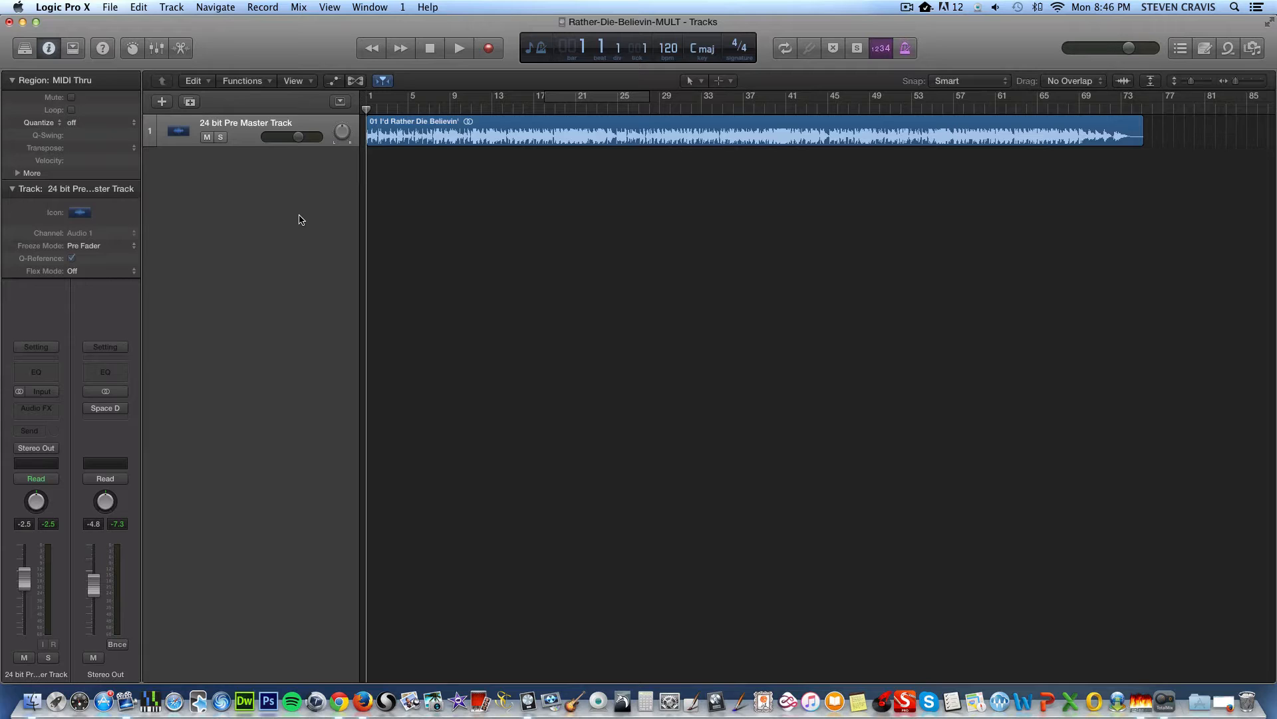
{"action": "mouse_move", "coordinate": [297, 173]}
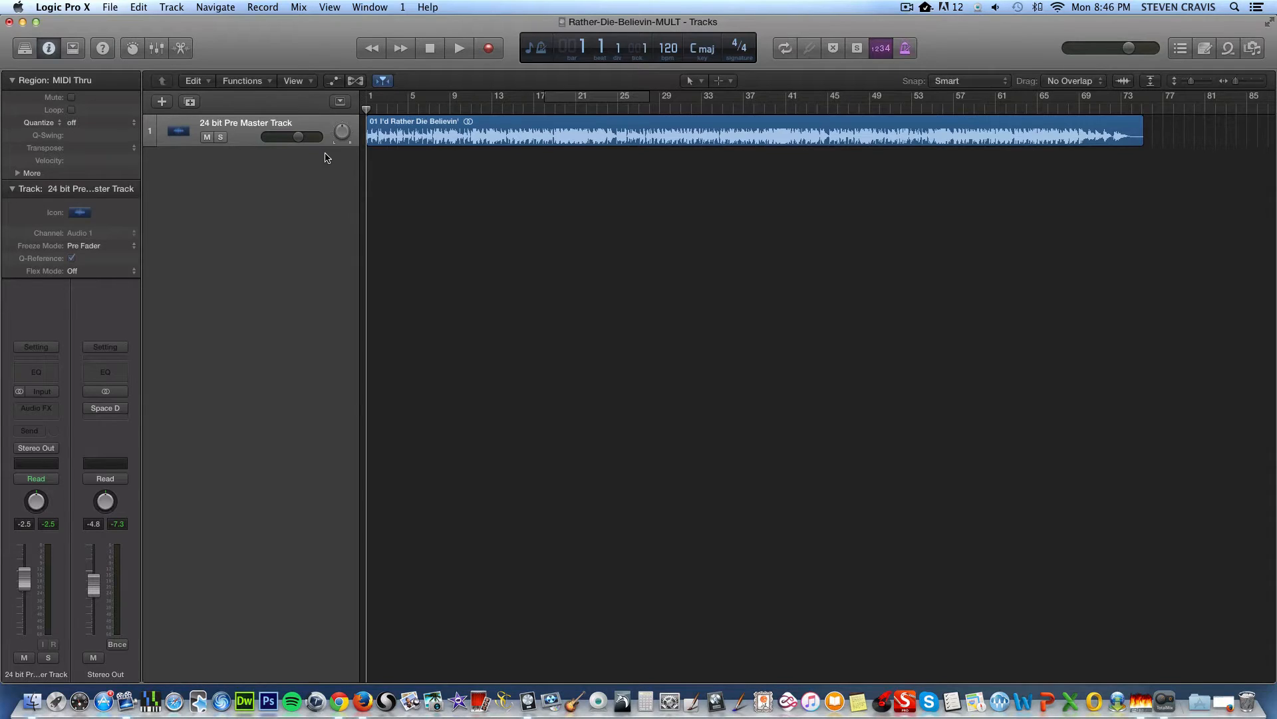
- Play the untreated song from the start for several bars, then stop around bar 10
{"action": "left_click", "coordinate": [459, 48]}
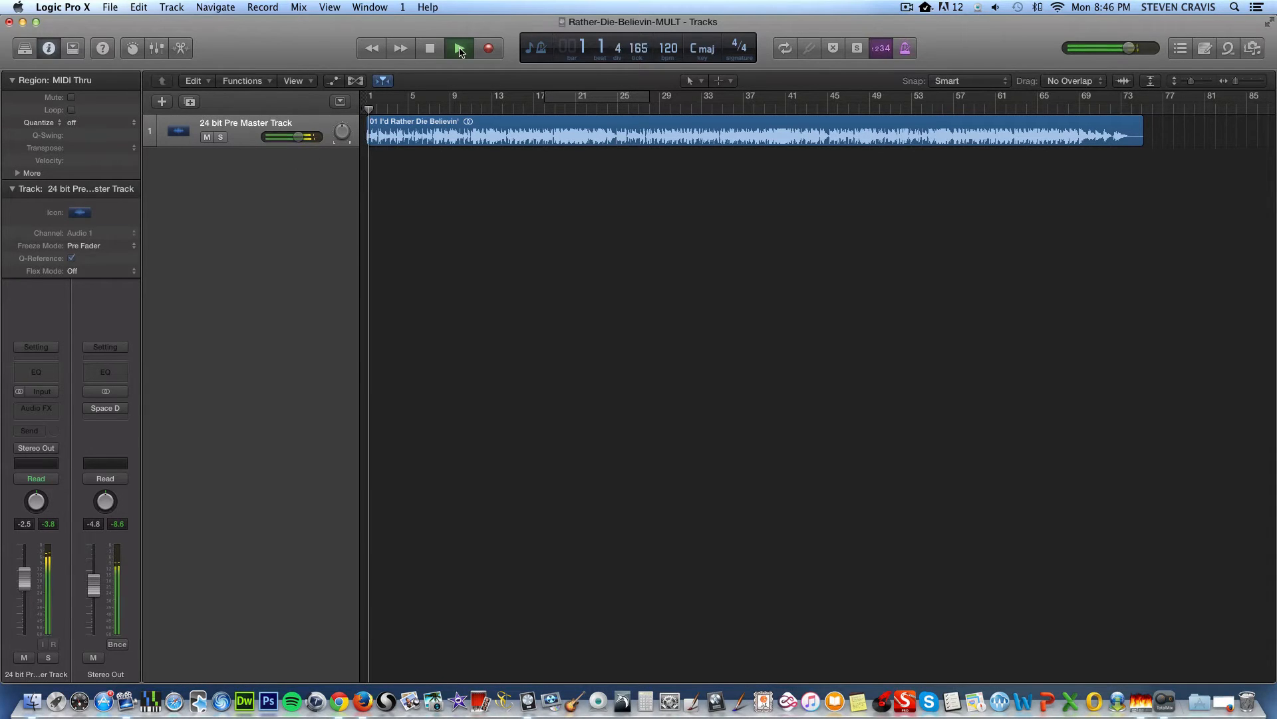
{"action": "left_click", "coordinate": [460, 47]}
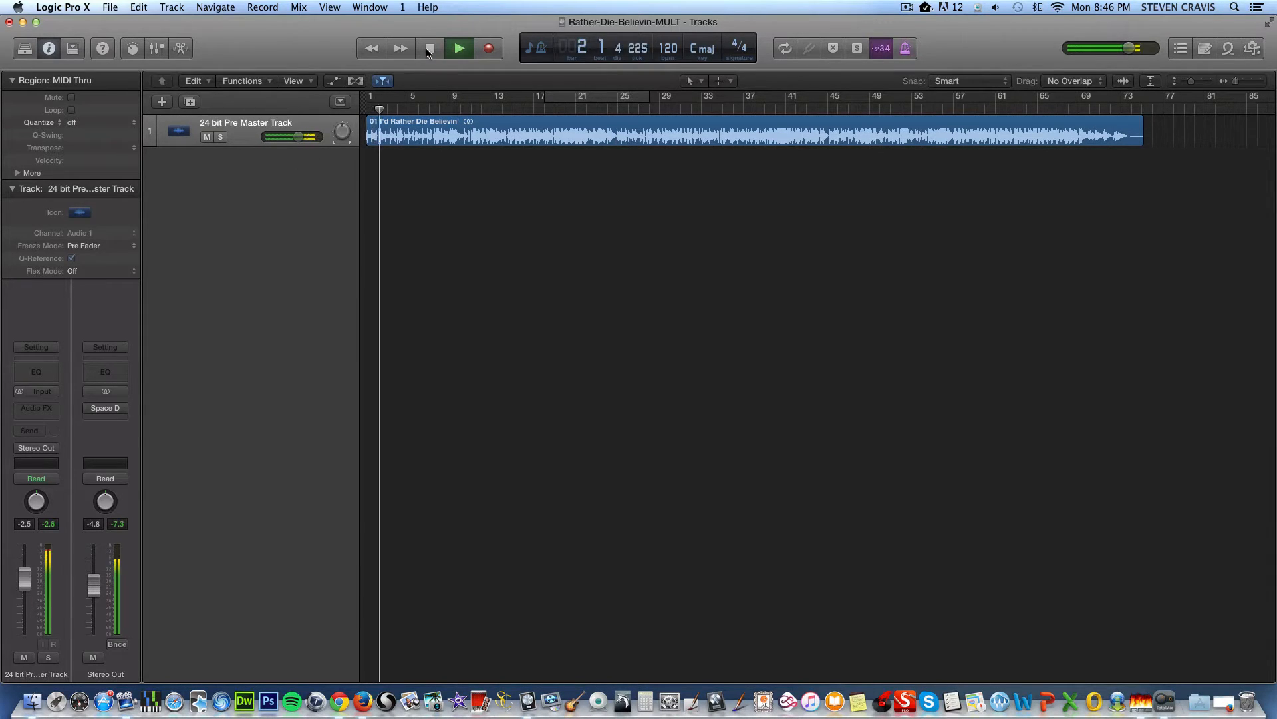
{"action": "left_click", "coordinate": [430, 48]}
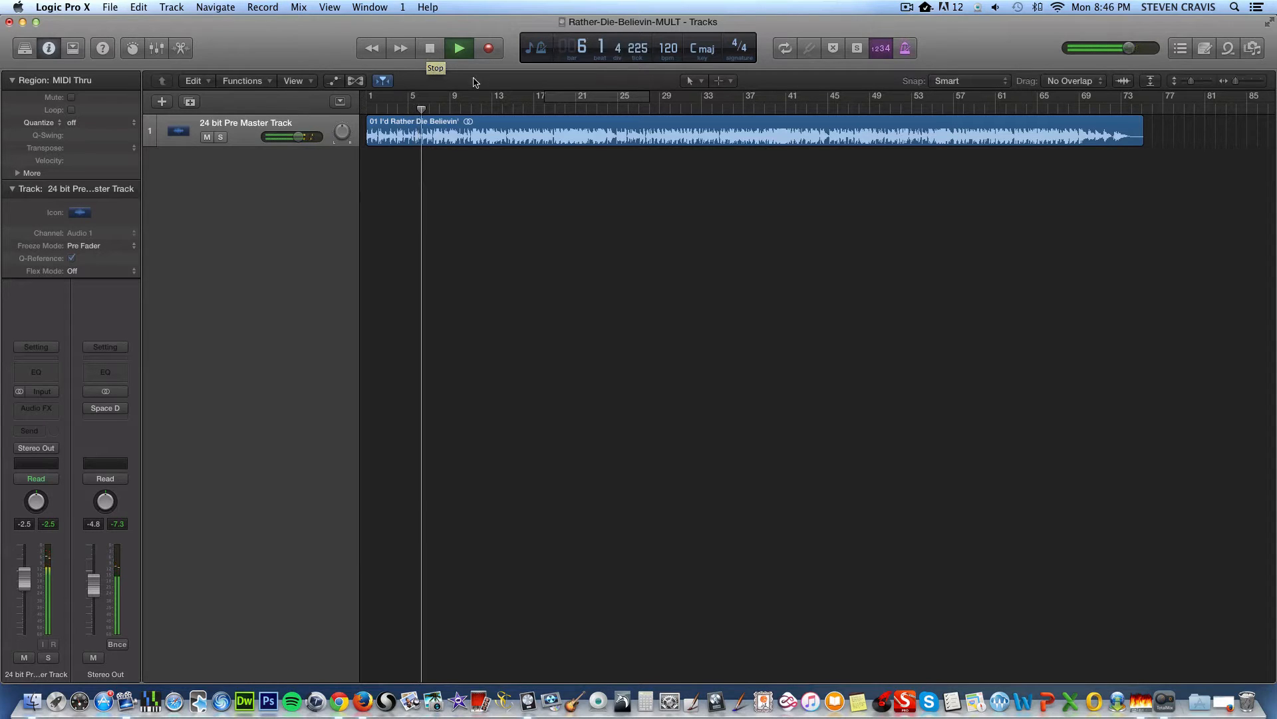
{"action": "left_click", "coordinate": [430, 48]}
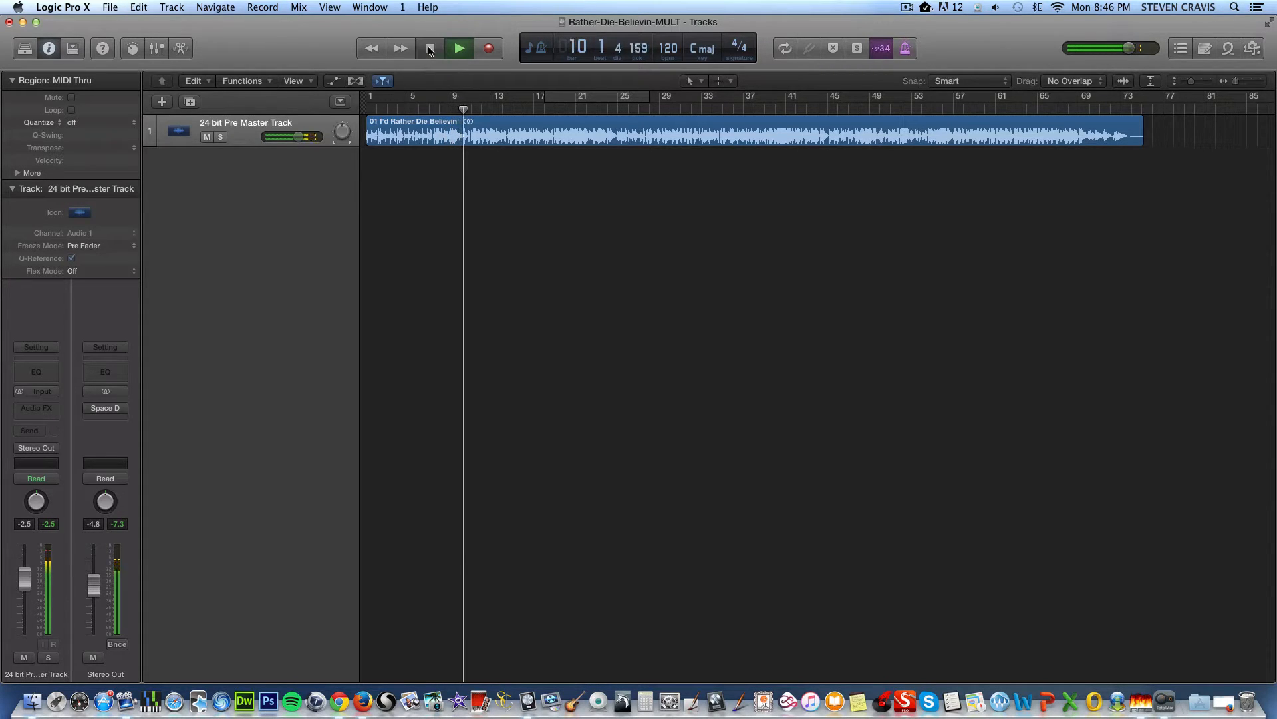
{"action": "left_click", "coordinate": [430, 48]}
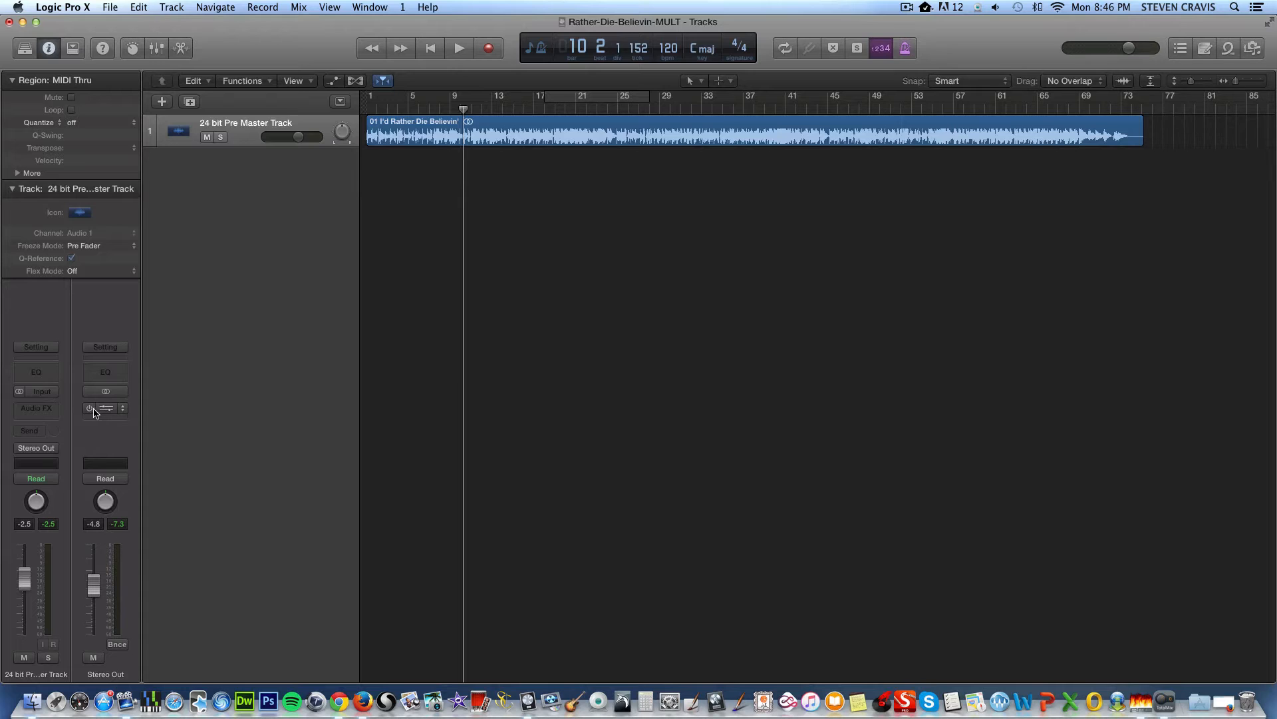
- Insert McDSP ML4000 ML4 (Stereo) in the slot below Space Designer on Stereo Out
{"action": "left_click", "coordinate": [104, 407]}
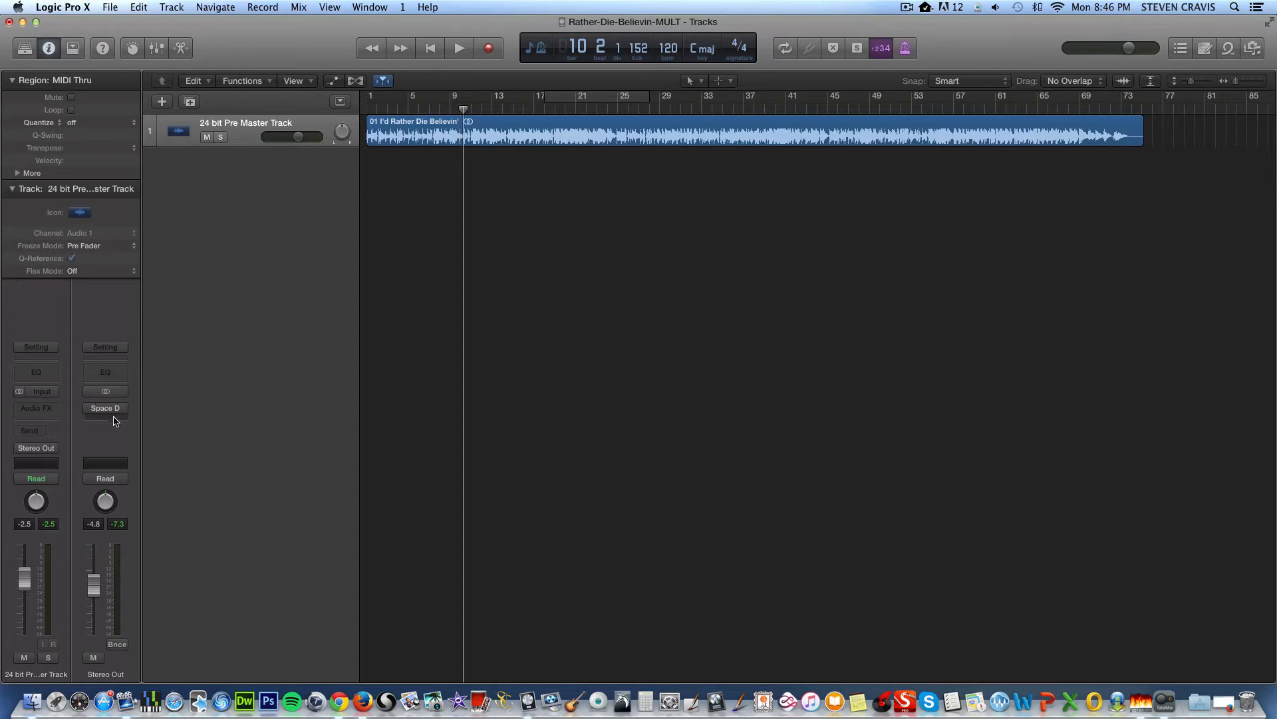
{"action": "left_click", "coordinate": [104, 408]}
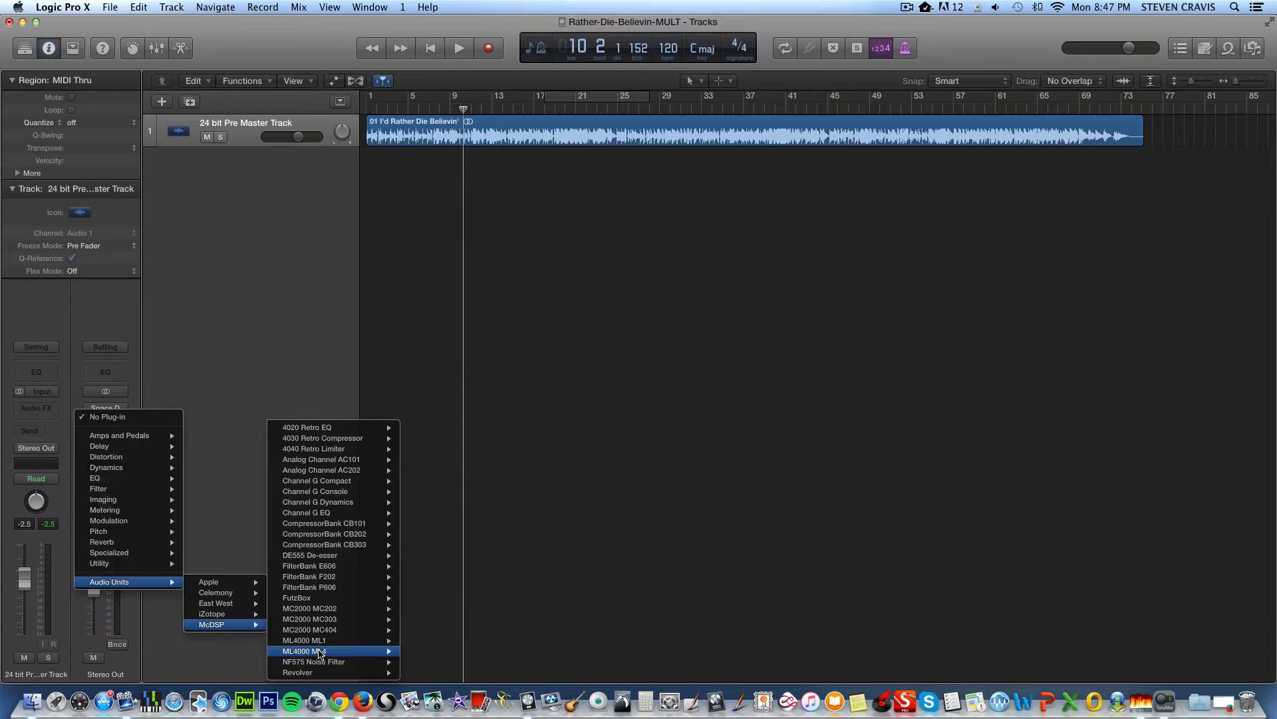
{"action": "left_click", "coordinate": [311, 651]}
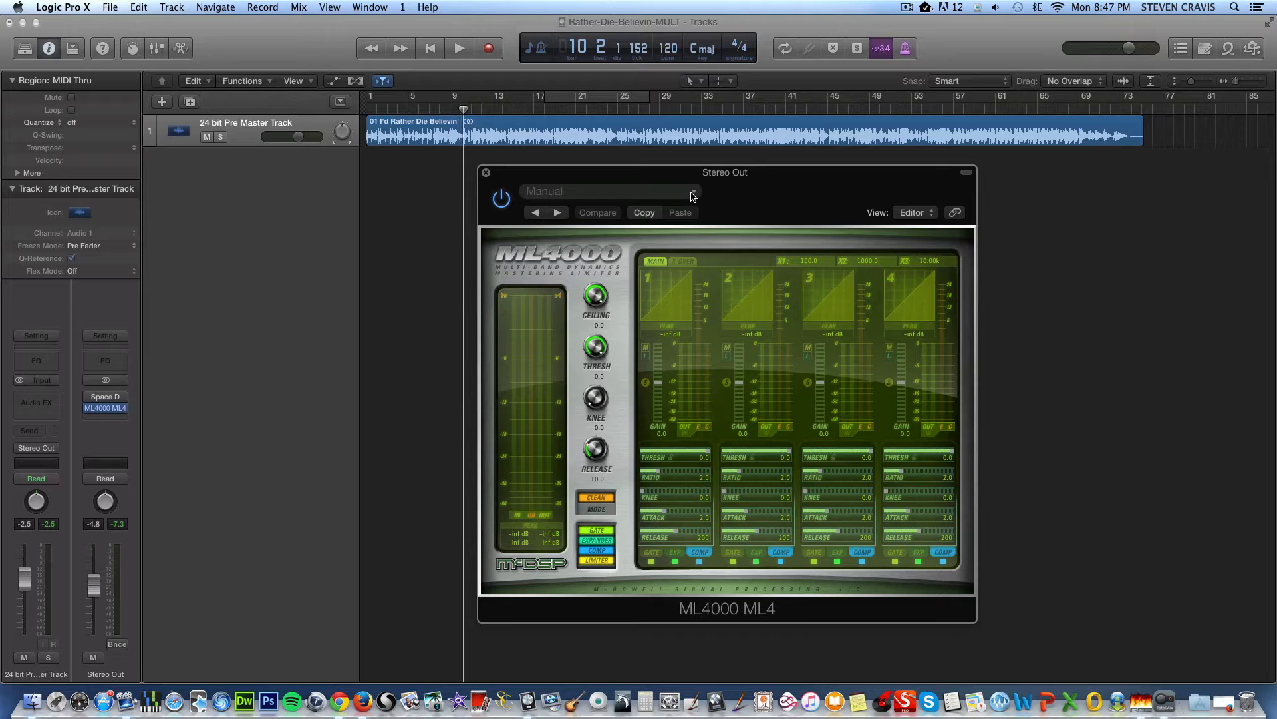
{"action": "mouse_move", "coordinate": [692, 194]}
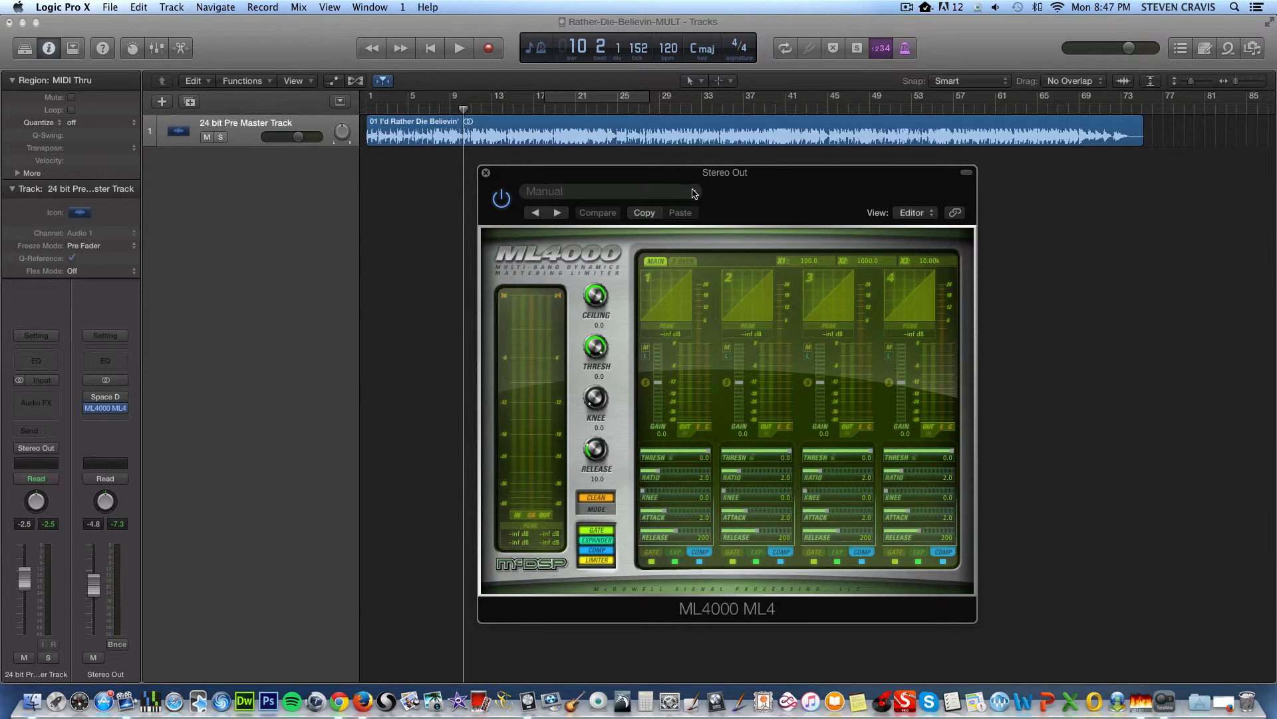
- Load the Mastering > ML4 Master PopRock preset into ML4000 and start playback
{"action": "left_click", "coordinate": [606, 190]}
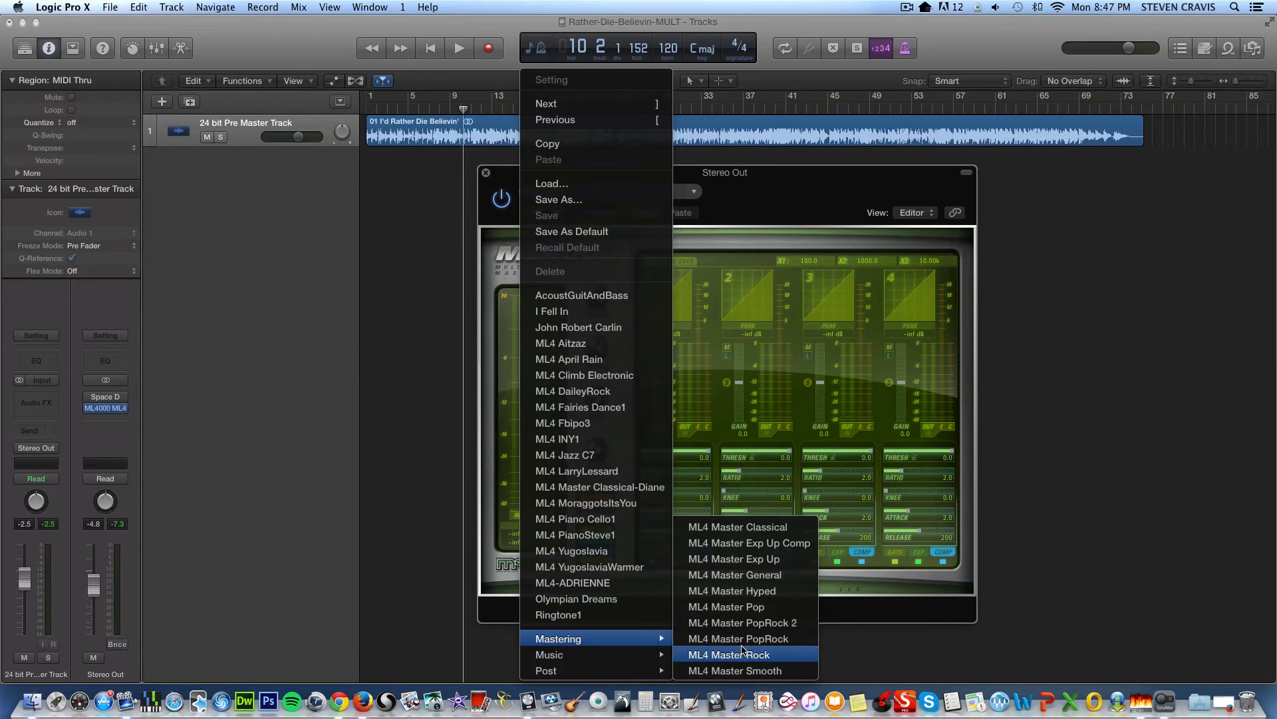
{"action": "mouse_move", "coordinate": [742, 638]}
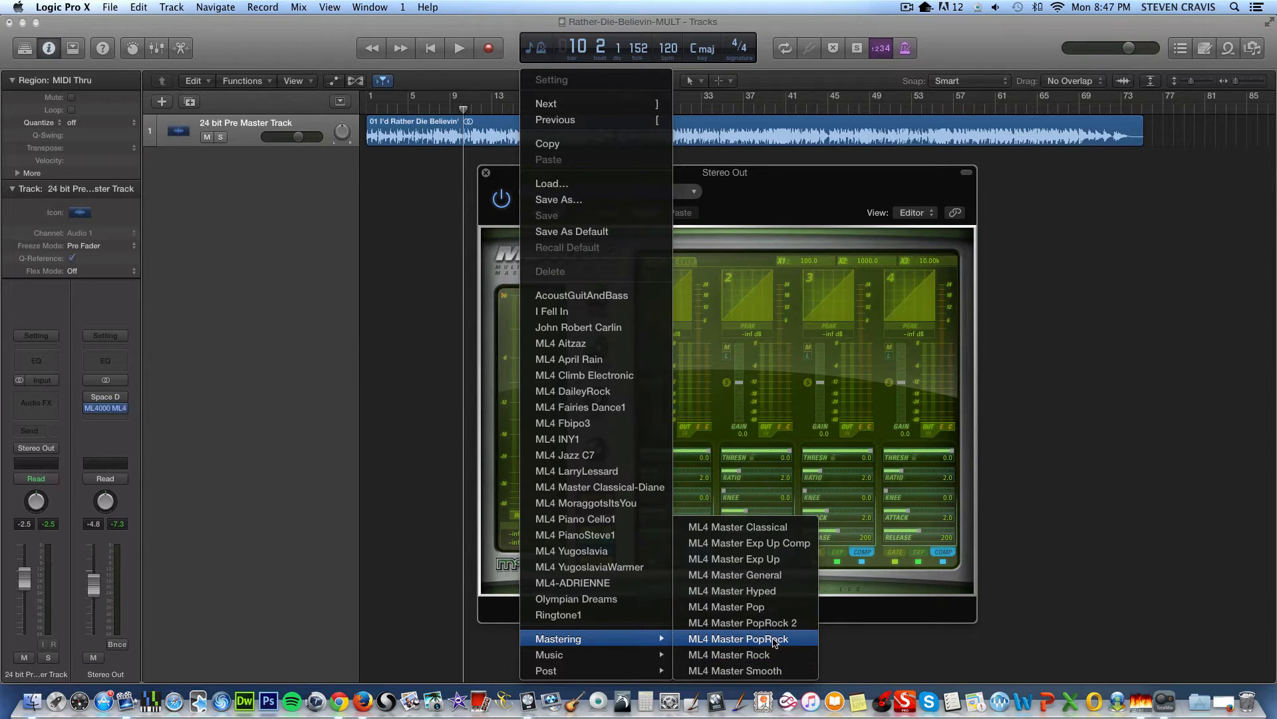
{"action": "left_click", "coordinate": [738, 637]}
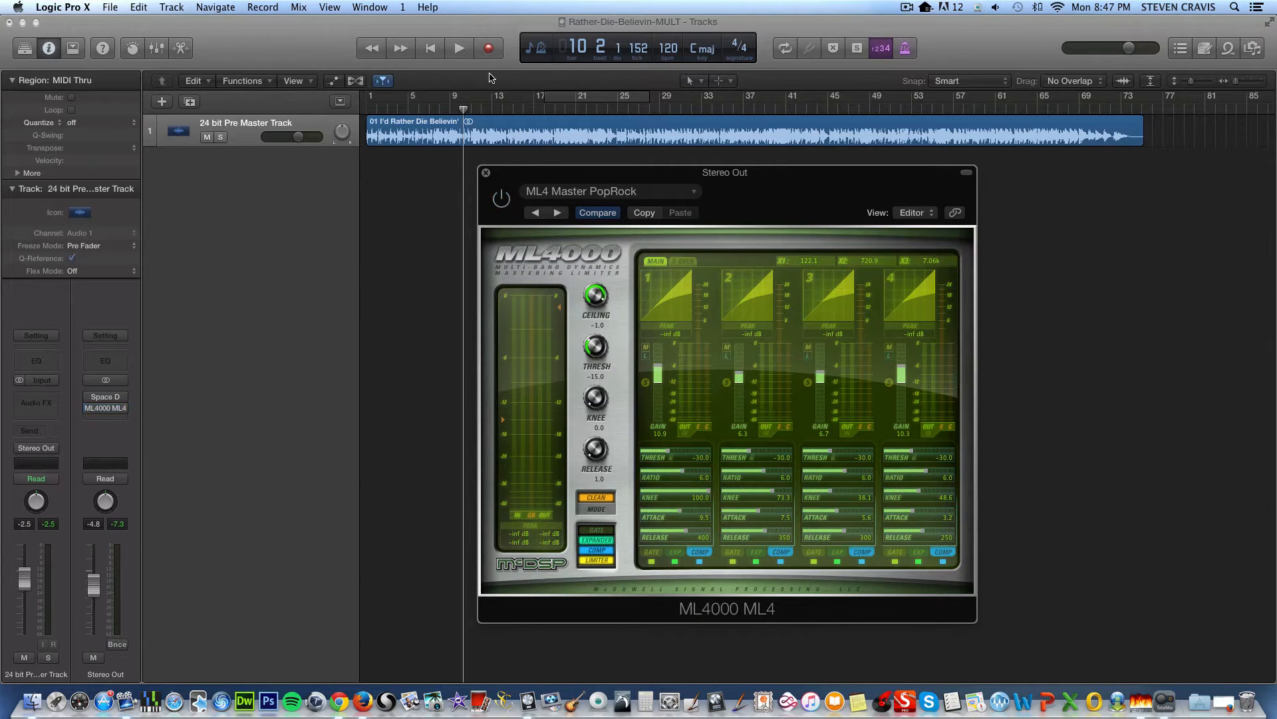
{"action": "left_click", "coordinate": [459, 48]}
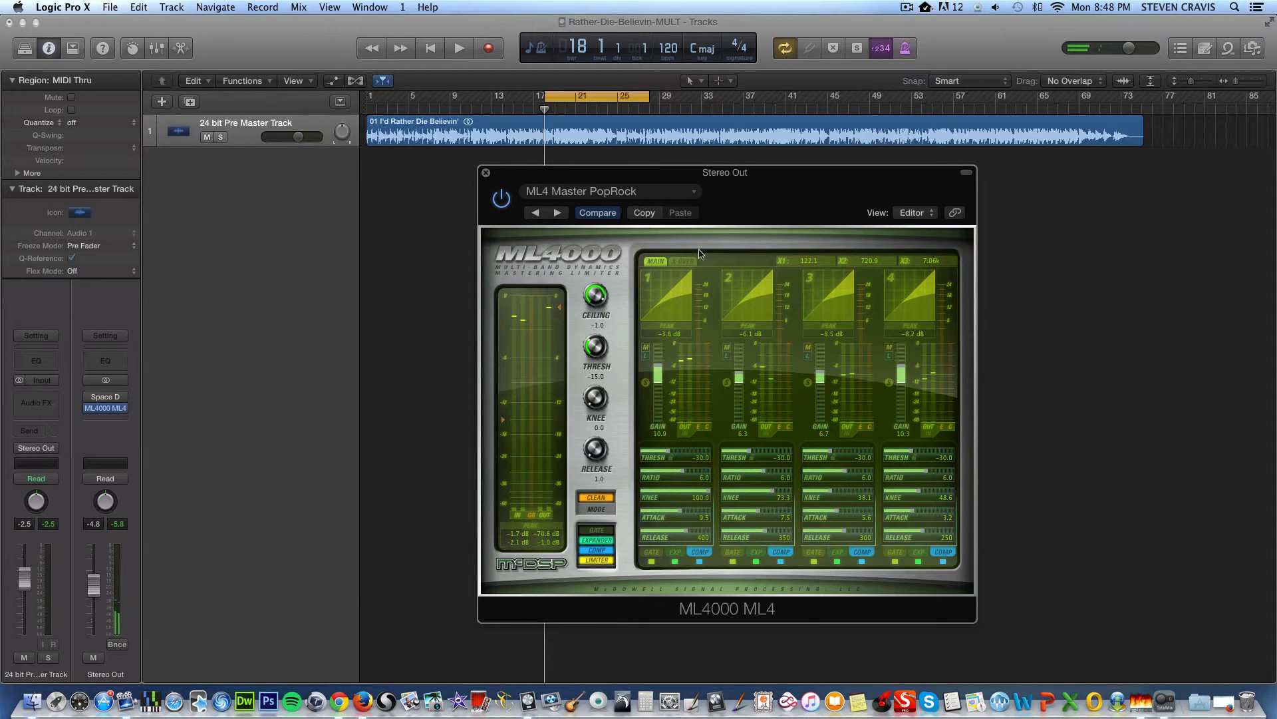
- Switch ML4000 to the ML4 Master General preset and play the song from bar 18
{"action": "left_click", "coordinate": [607, 190]}
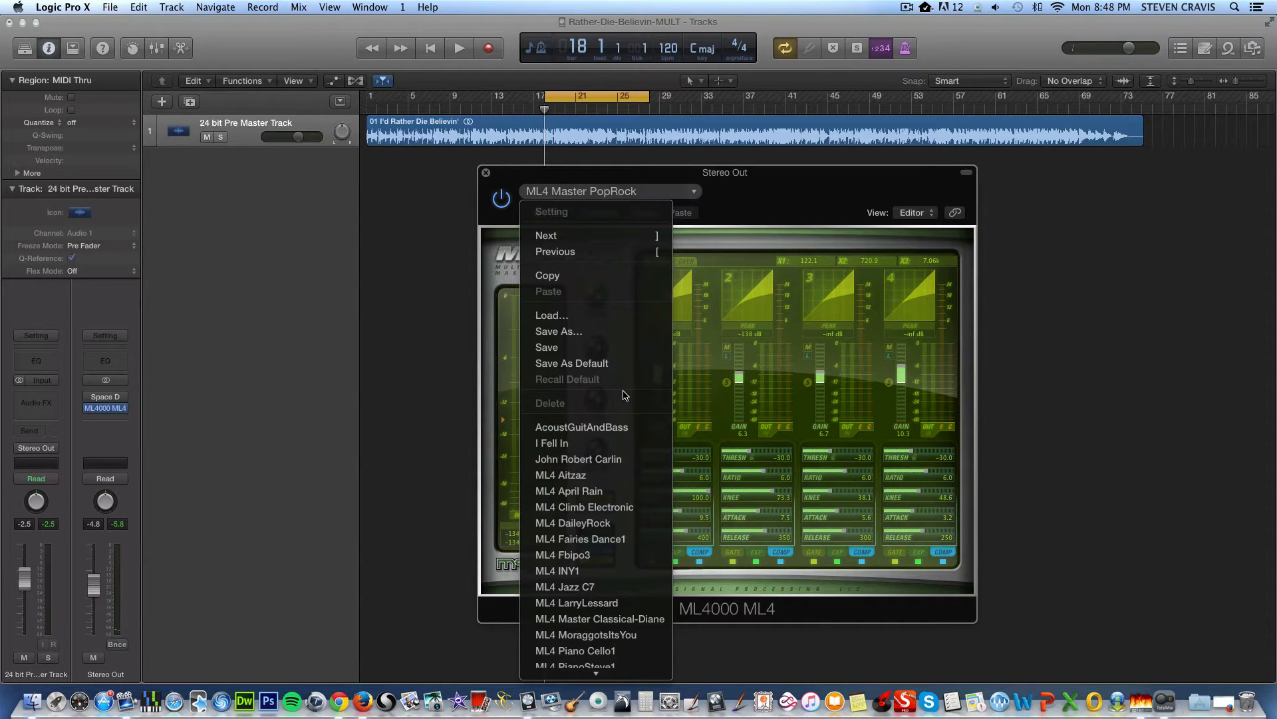
{"action": "mouse_move", "coordinate": [558, 639]}
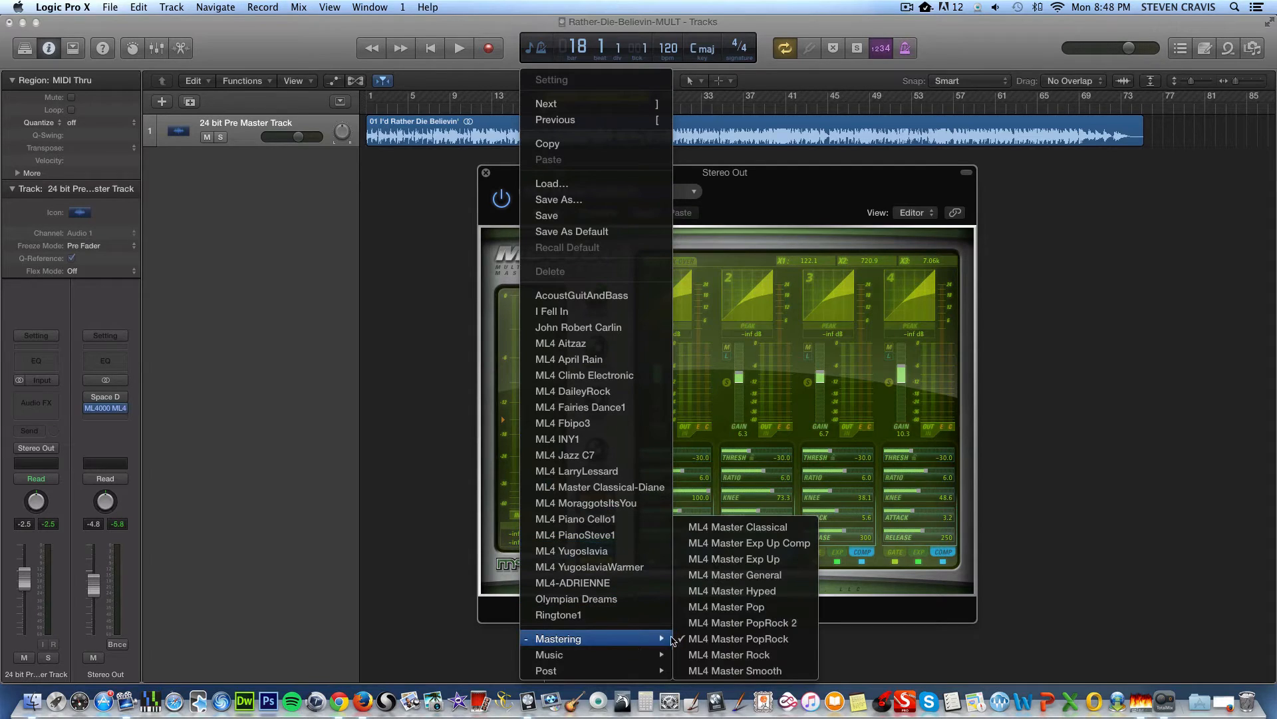
{"action": "mouse_move", "coordinate": [733, 575]}
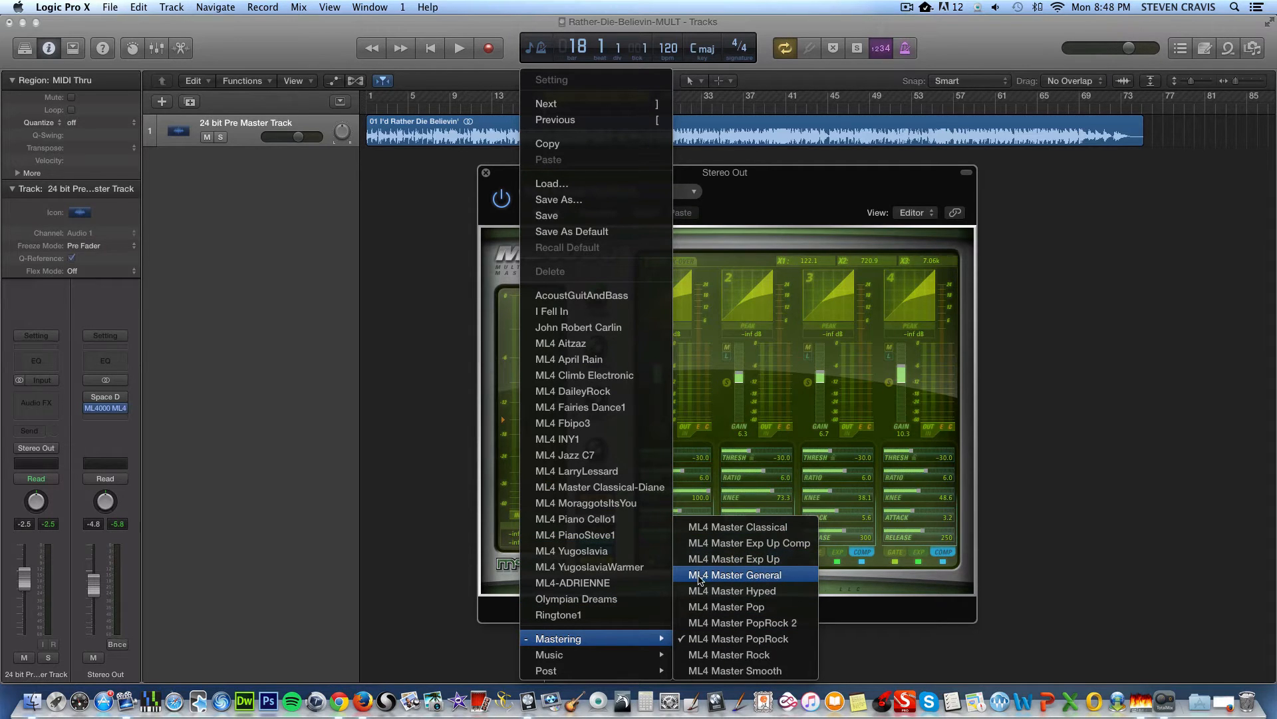
{"action": "mouse_move", "coordinate": [756, 578]}
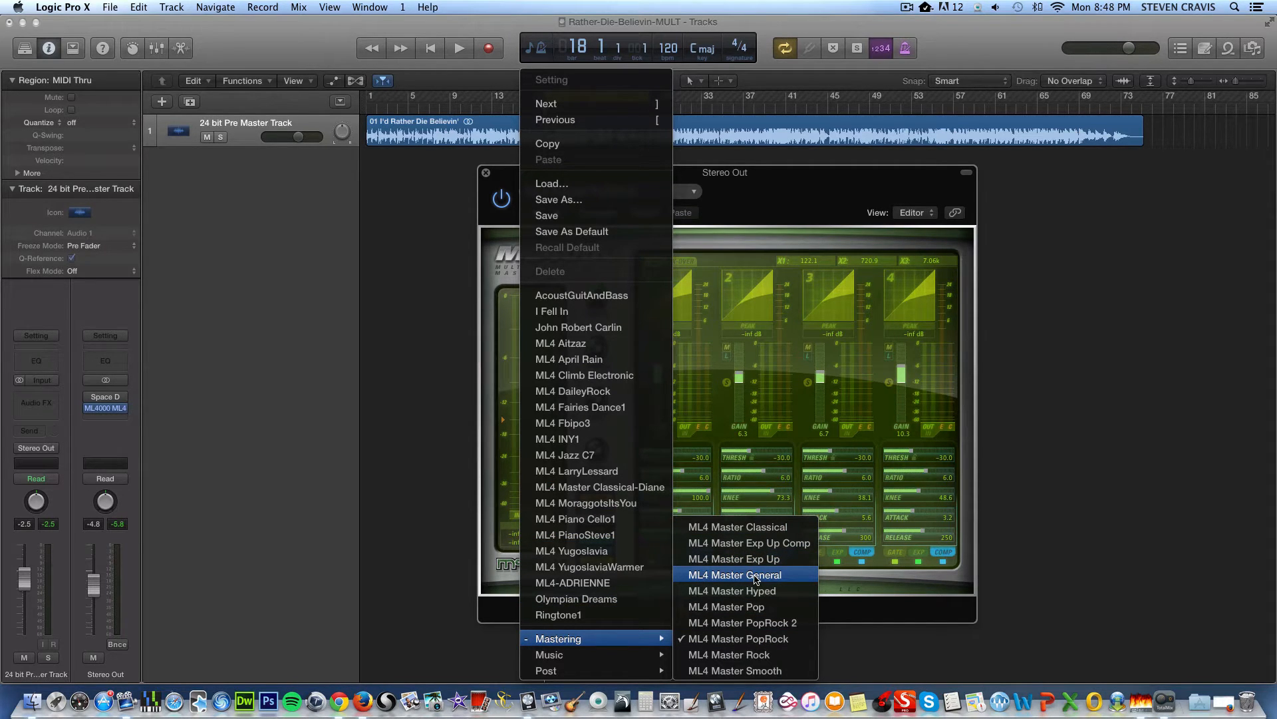
{"action": "left_click", "coordinate": [734, 575]}
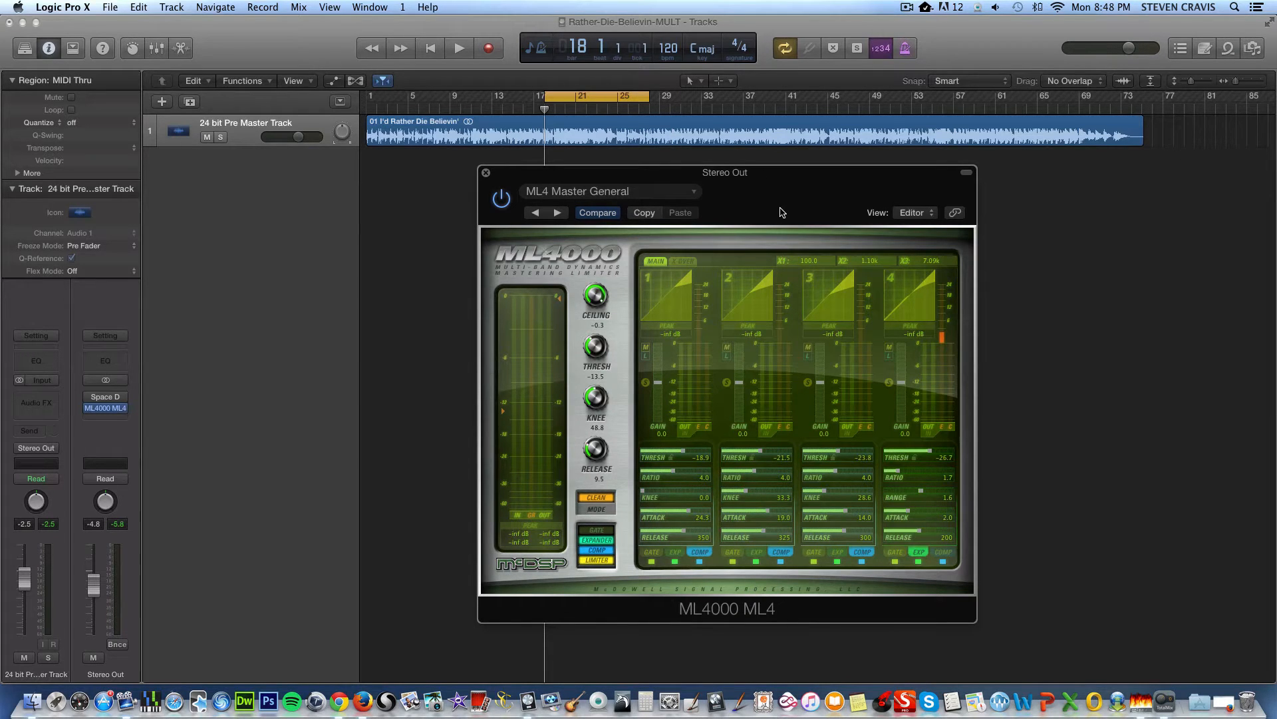
{"action": "mouse_move", "coordinate": [676, 181]}
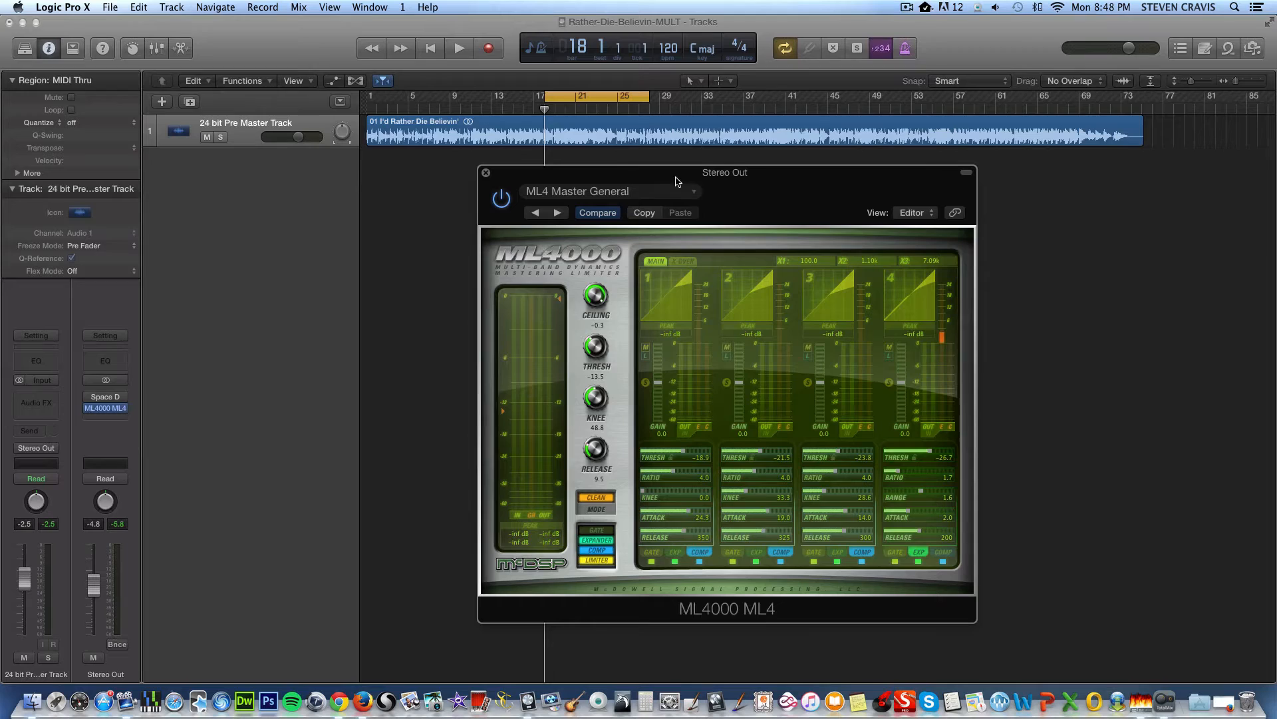
{"action": "mouse_move", "coordinate": [768, 203]}
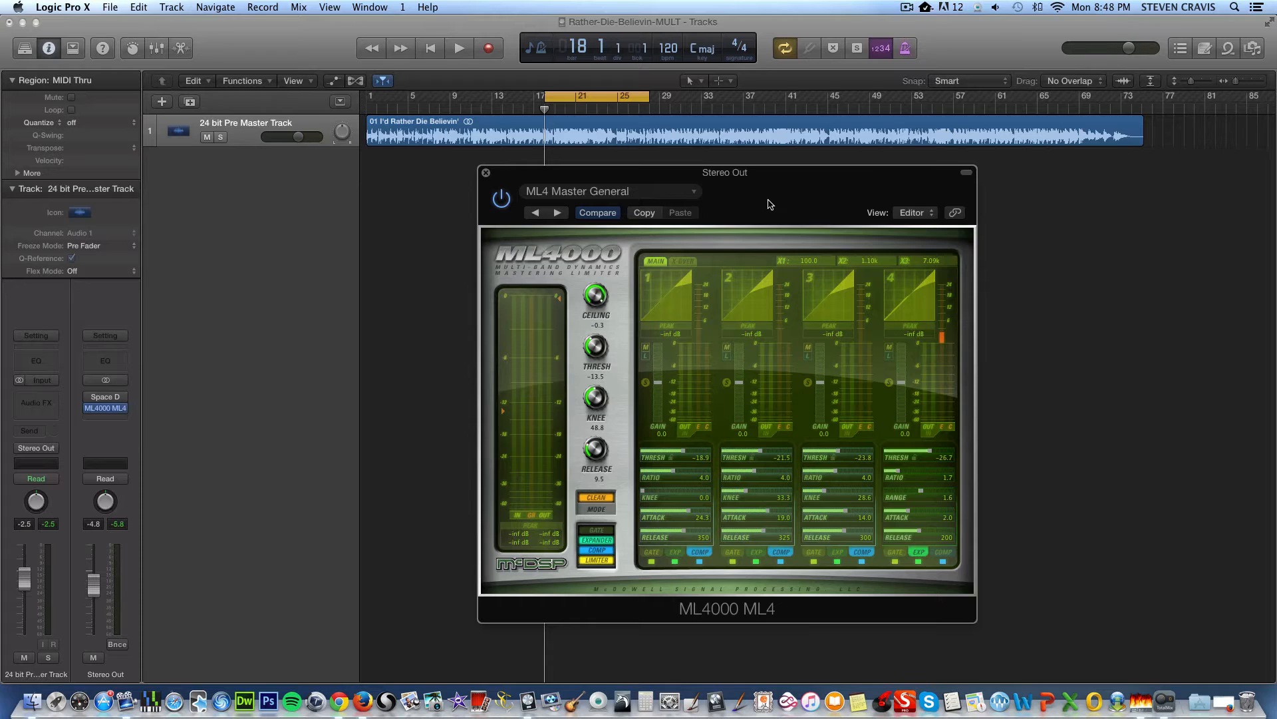
{"action": "mouse_move", "coordinate": [771, 201]}
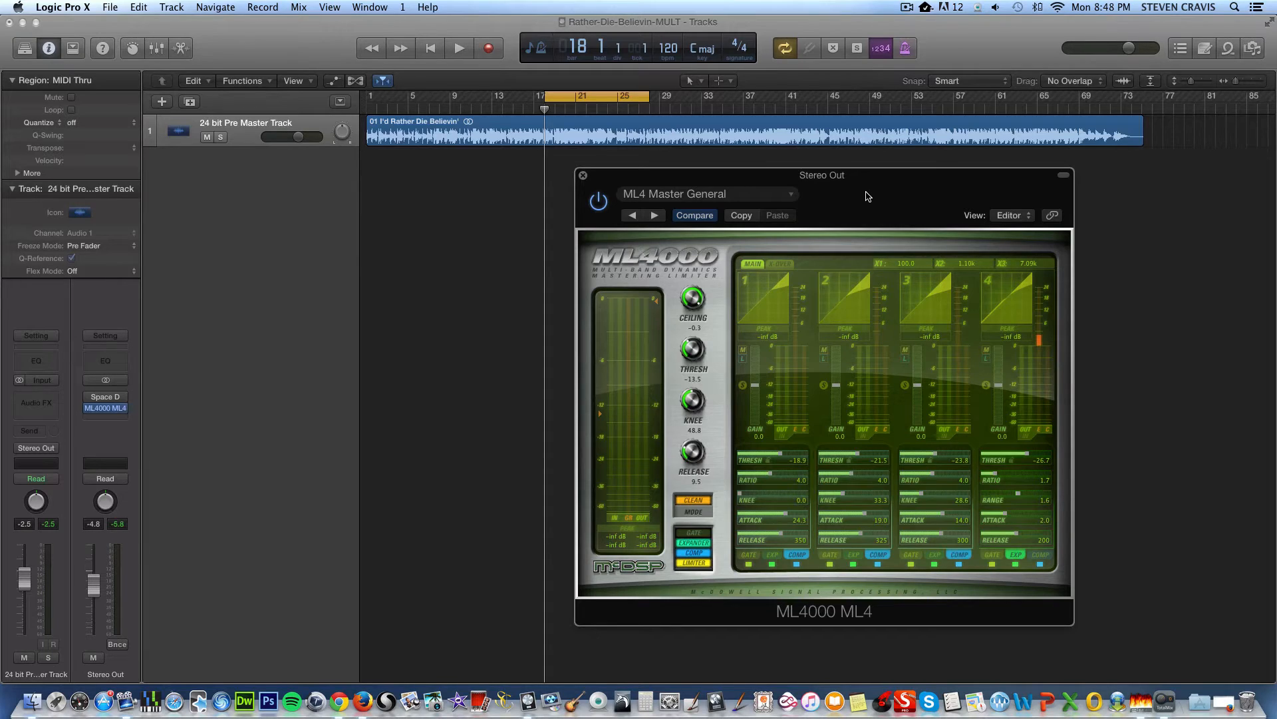
{"action": "mouse_move", "coordinate": [862, 197]}
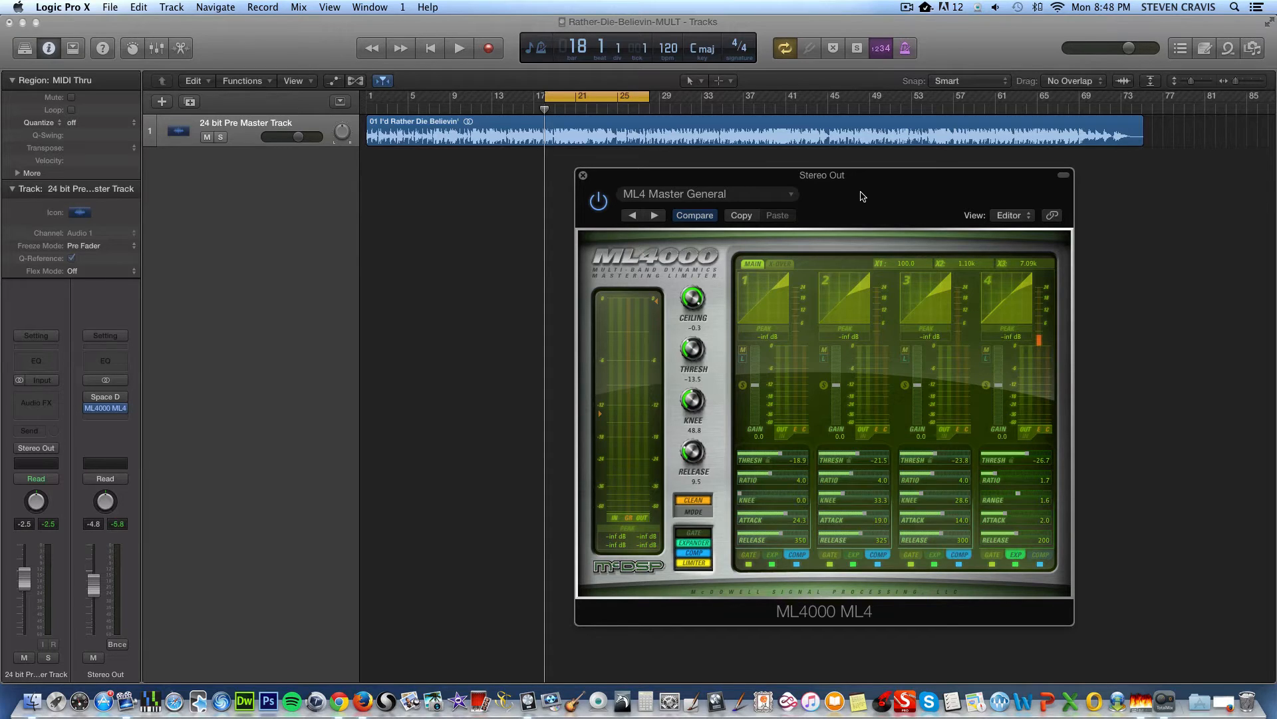
{"action": "mouse_move", "coordinate": [850, 201]}
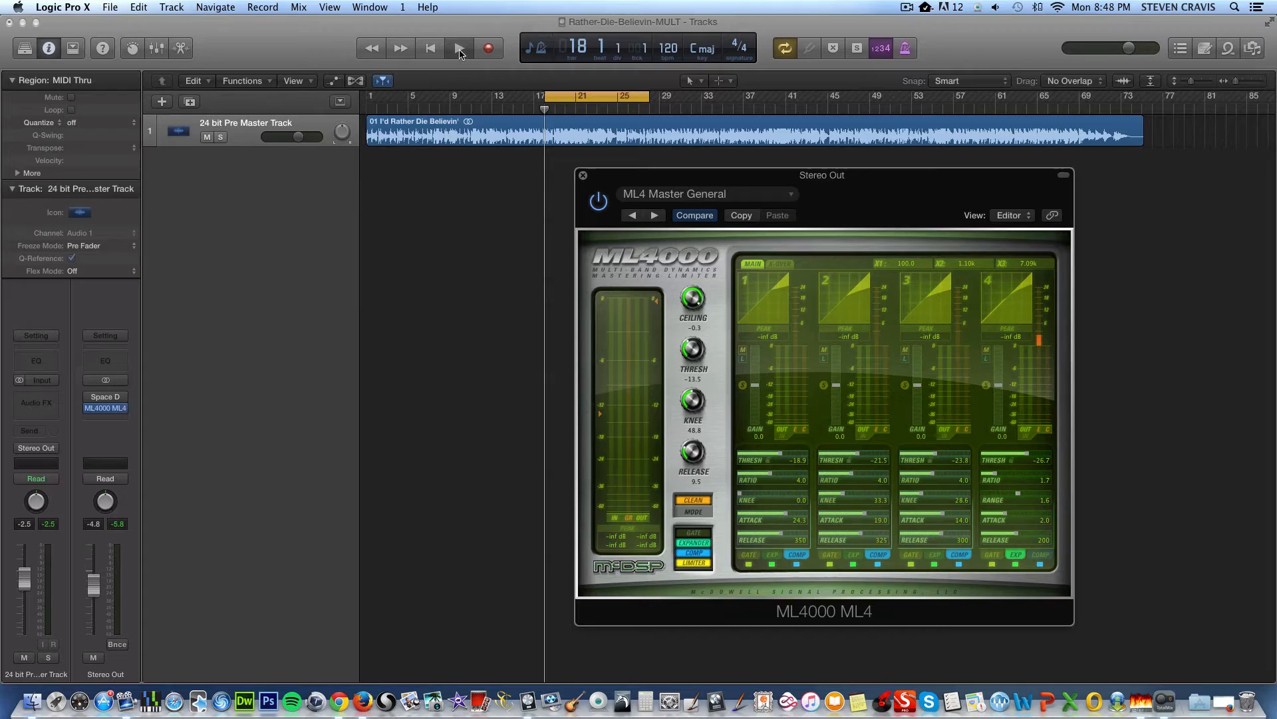
{"action": "left_click", "coordinate": [459, 48]}
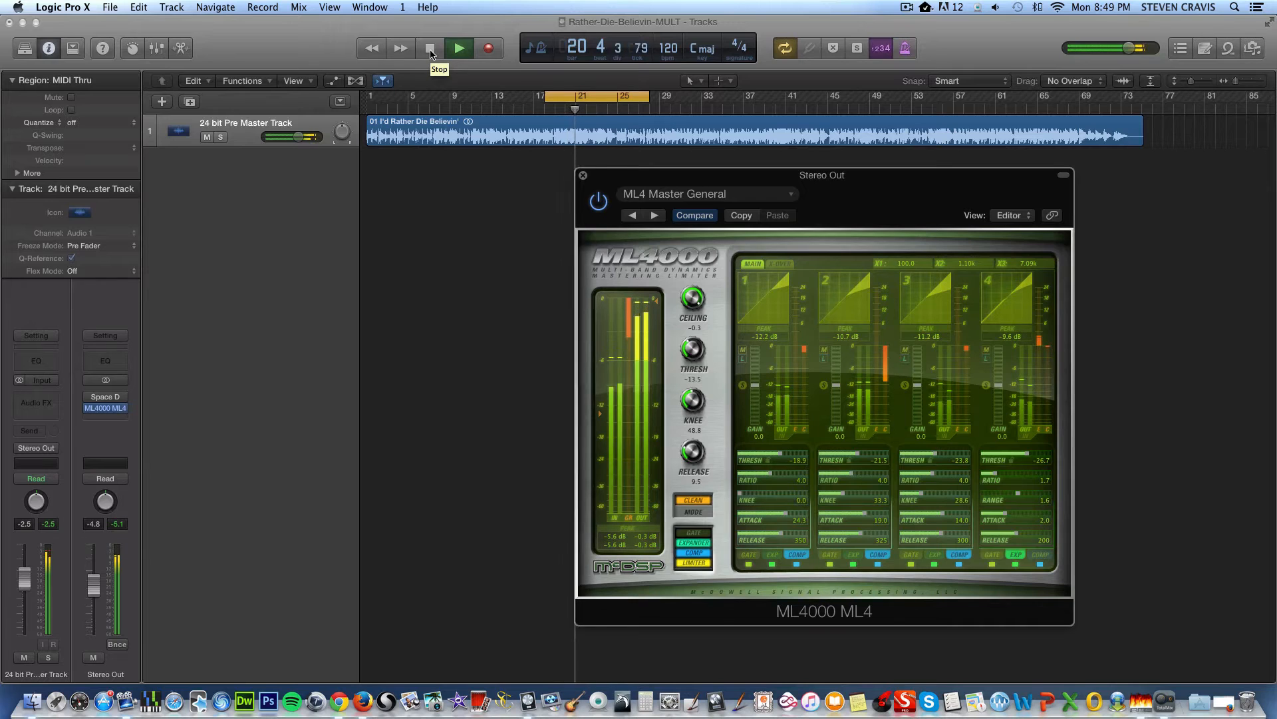
{"action": "left_click", "coordinate": [459, 48]}
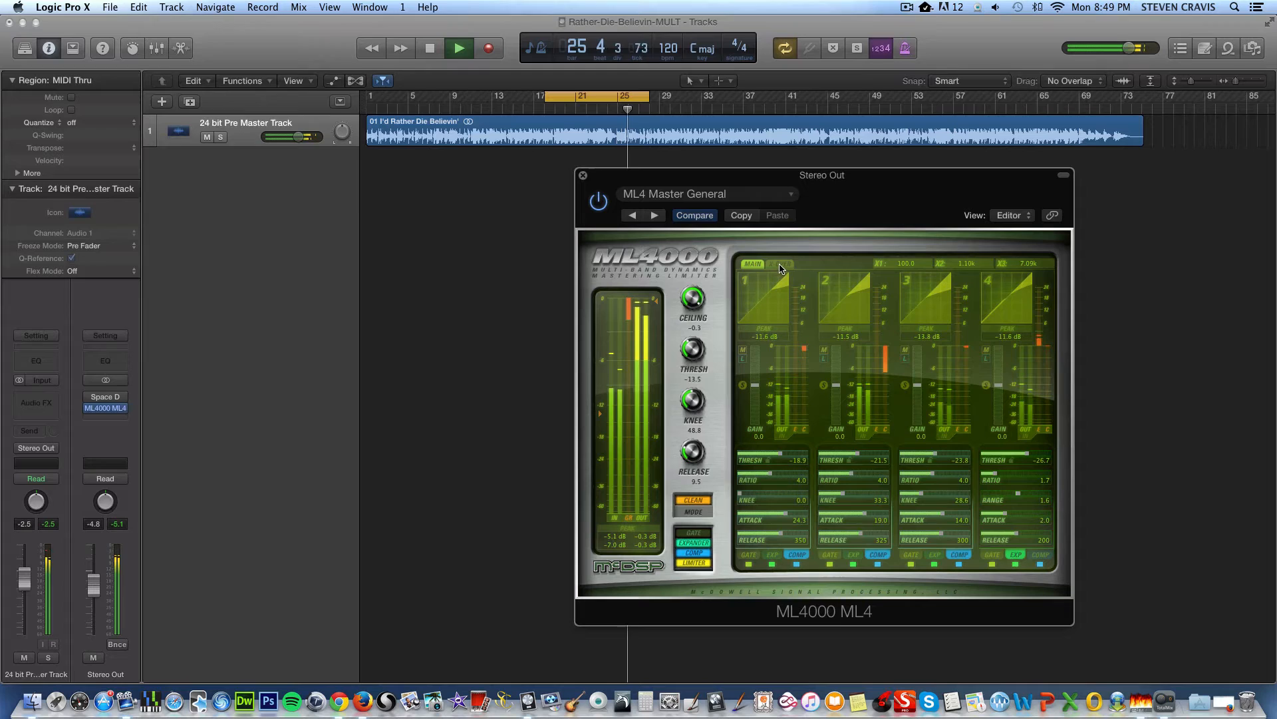
- Show the ML4 X-OVER band view and raise the top crossover frequency to 12.1k
{"action": "left_click", "coordinate": [779, 263]}
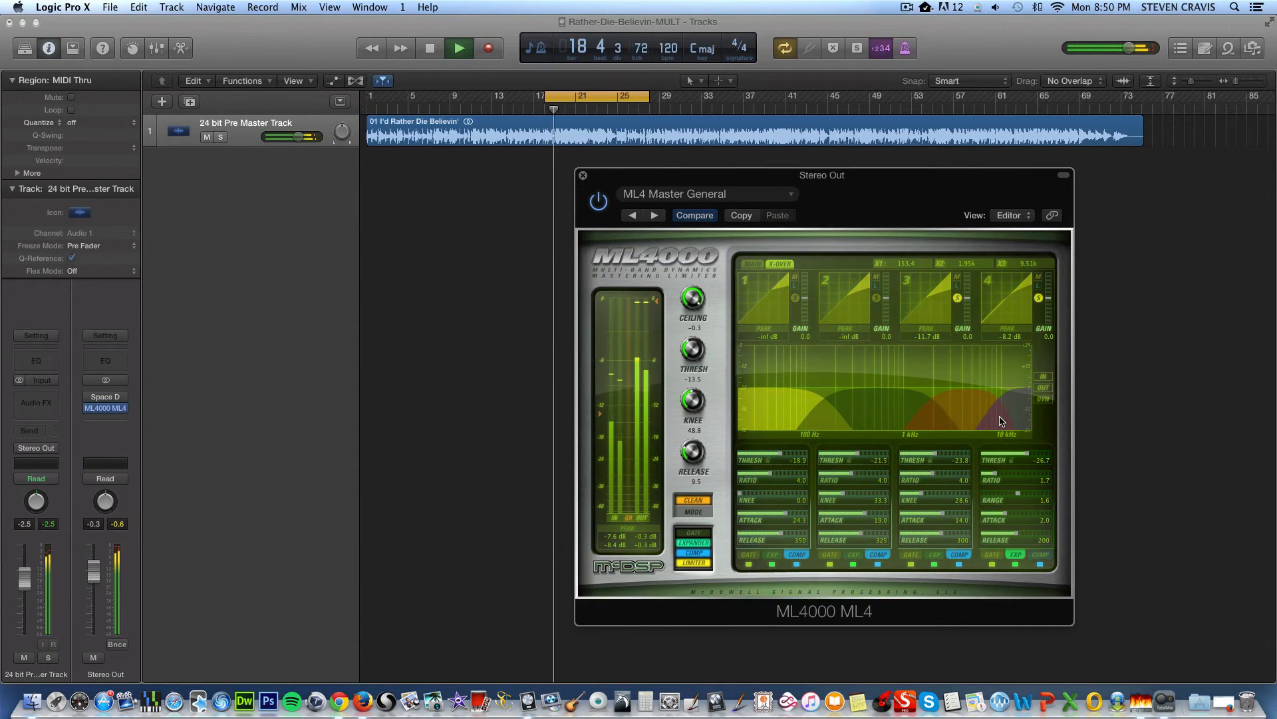
{"action": "left_click", "coordinate": [459, 48]}
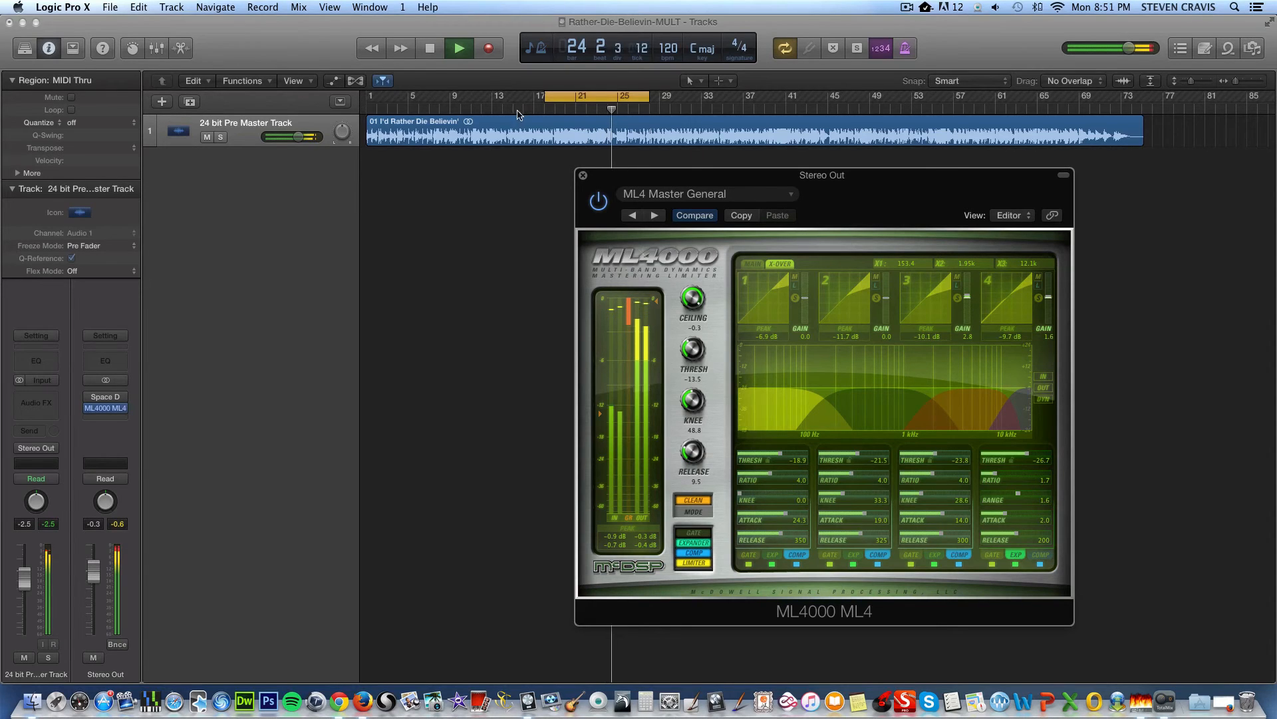
- With the 1.8s Drum Plate in Space Designer, lower the Rev level and replay from bar 20
{"action": "left_click", "coordinate": [459, 48]}
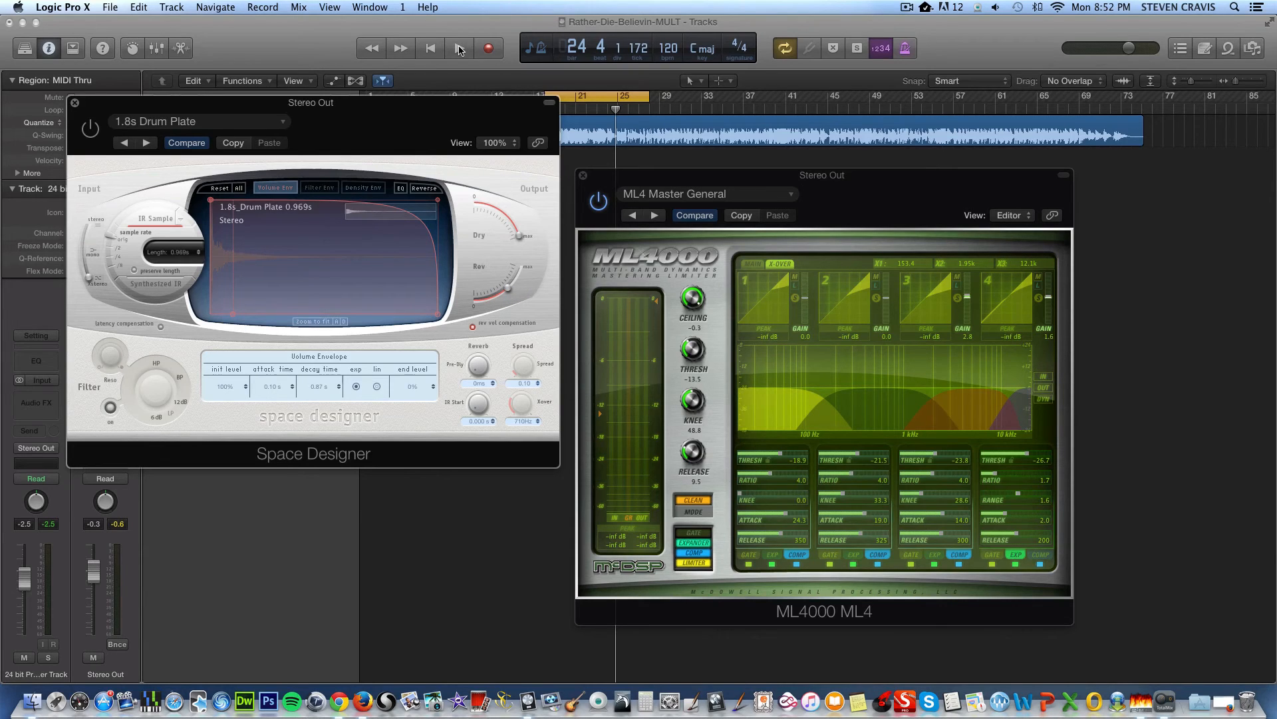
{"action": "left_click", "coordinate": [459, 48]}
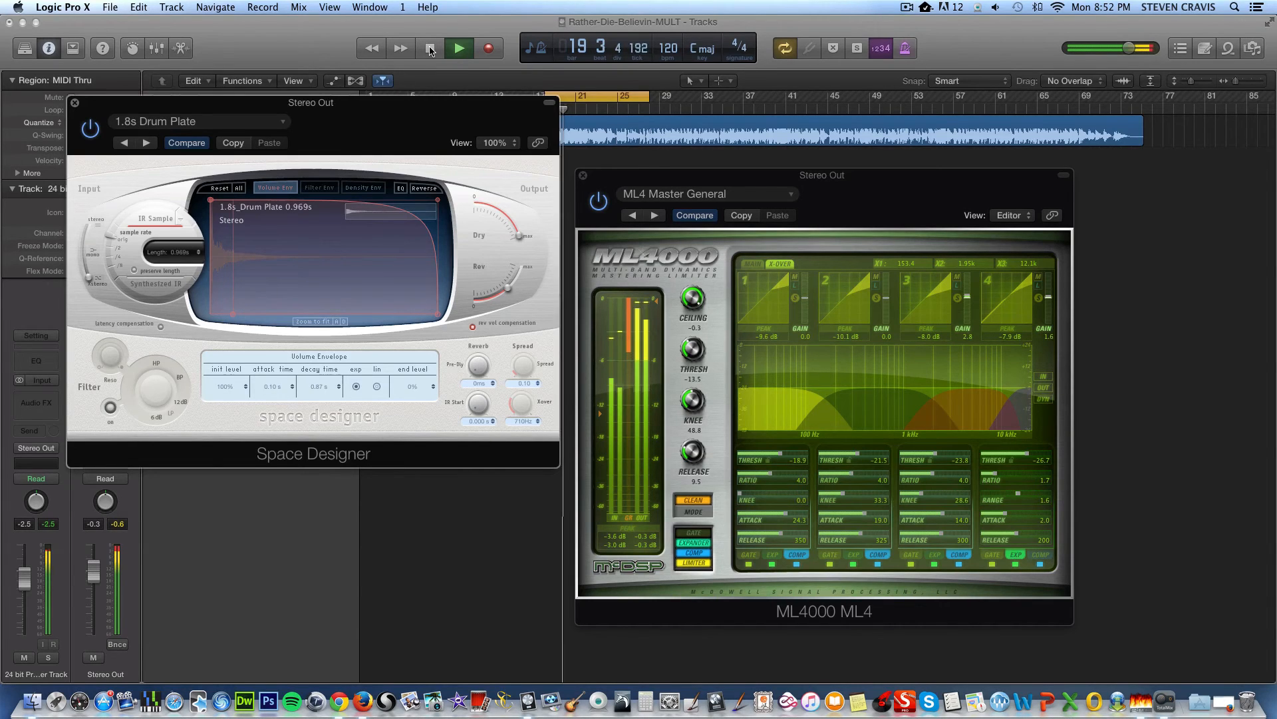
{"action": "left_click", "coordinate": [430, 48]}
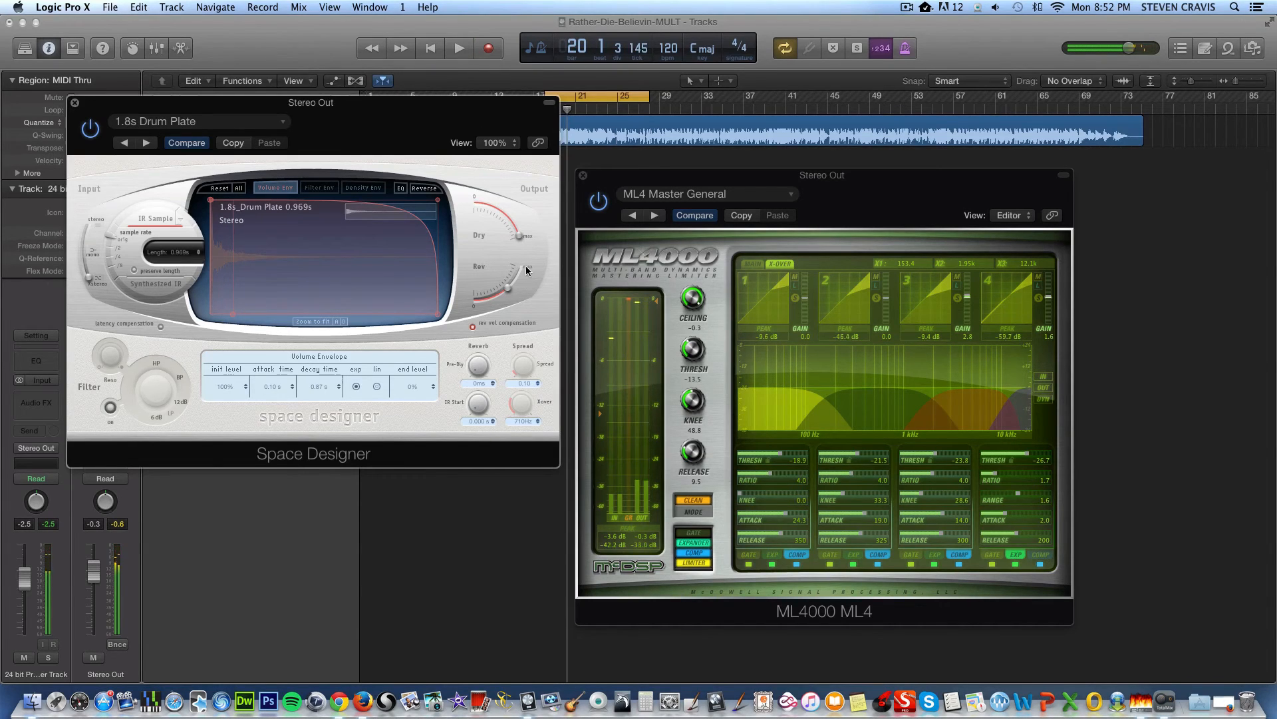
{"action": "left_click_drag", "start_coordinate": [509, 285], "coordinate": [489, 299]}
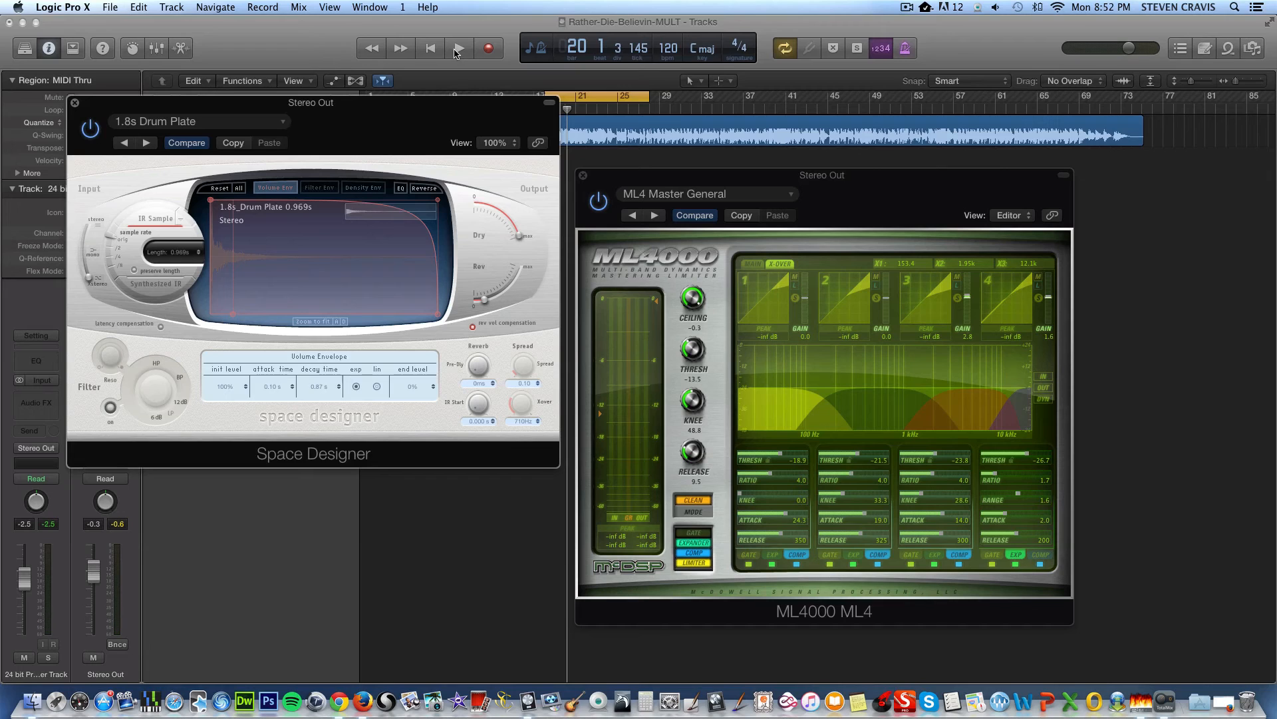
{"action": "left_click", "coordinate": [460, 48]}
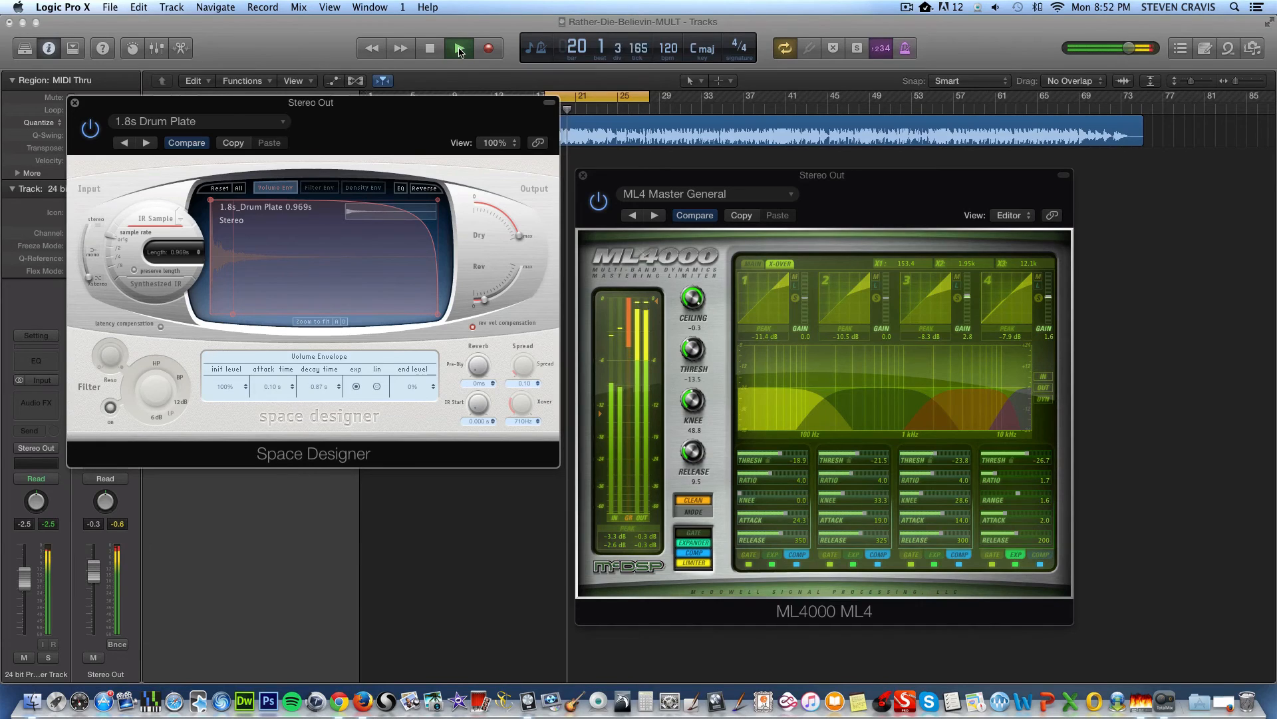
{"action": "left_click", "coordinate": [429, 48]}
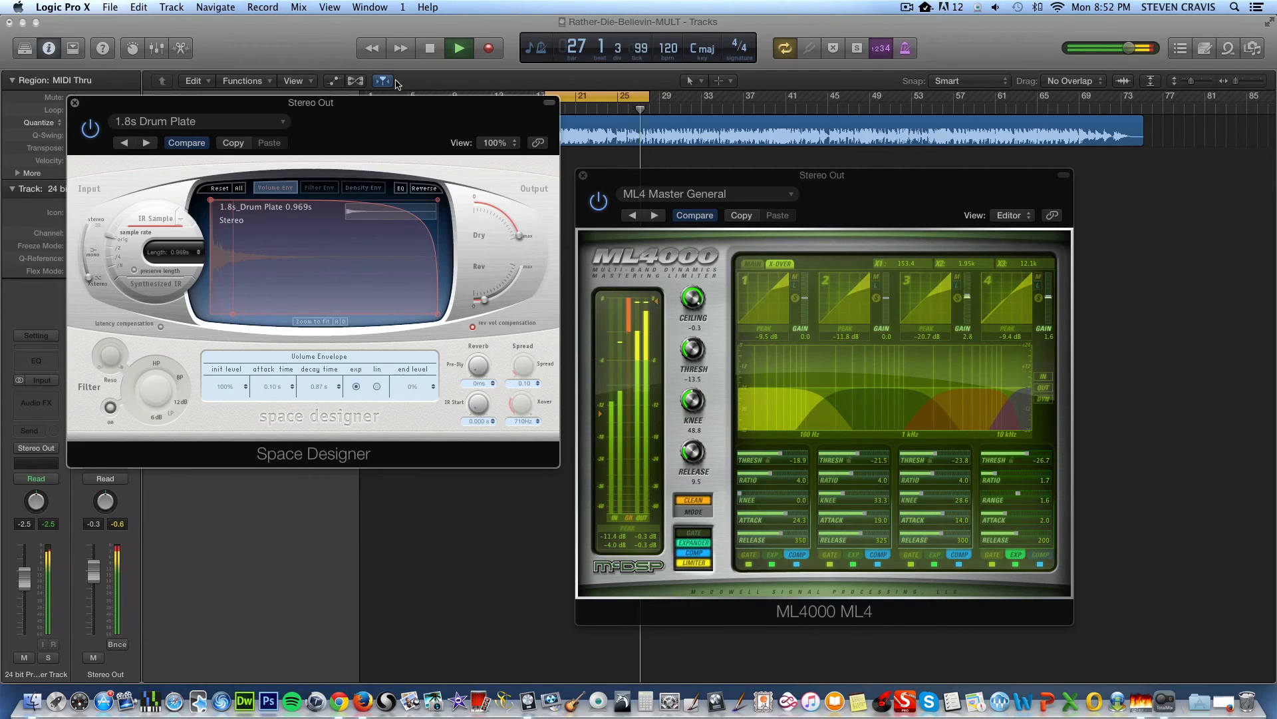
- Stop playback and bypass Space Designer and ML4000 on Stereo Out, returning to bar 18
{"action": "left_click", "coordinate": [459, 48]}
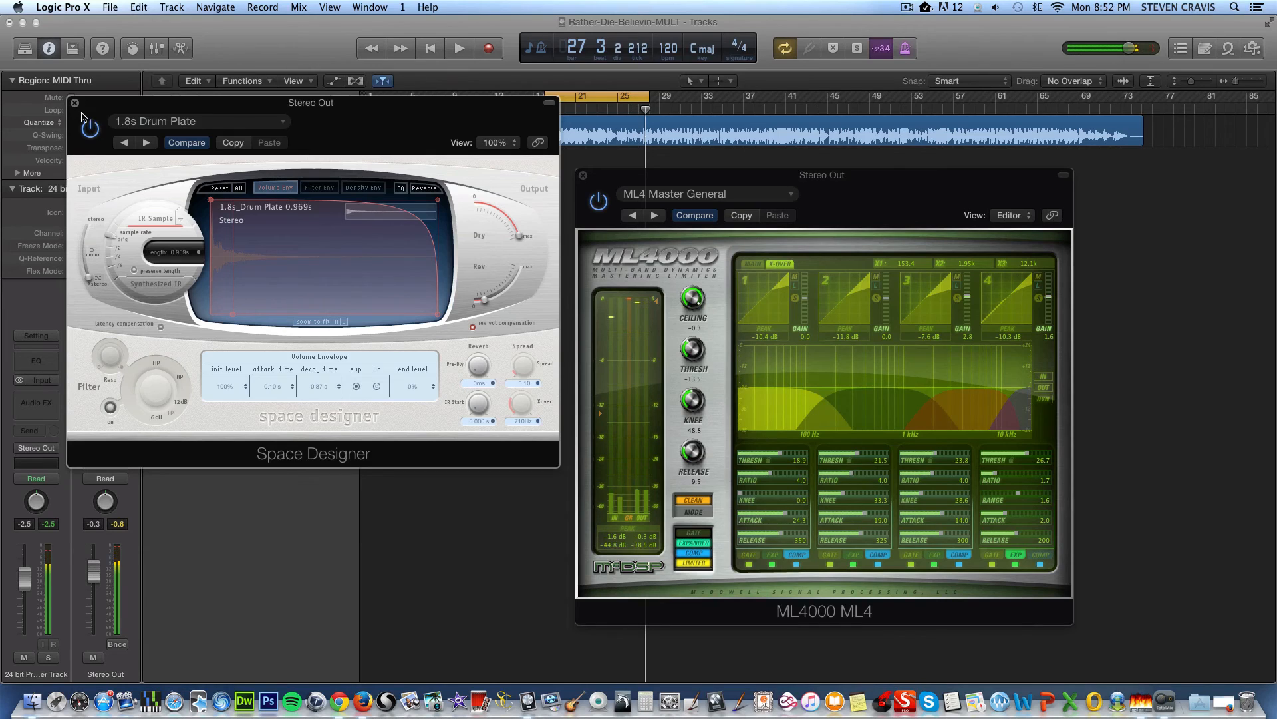
{"action": "left_click", "coordinate": [75, 104]}
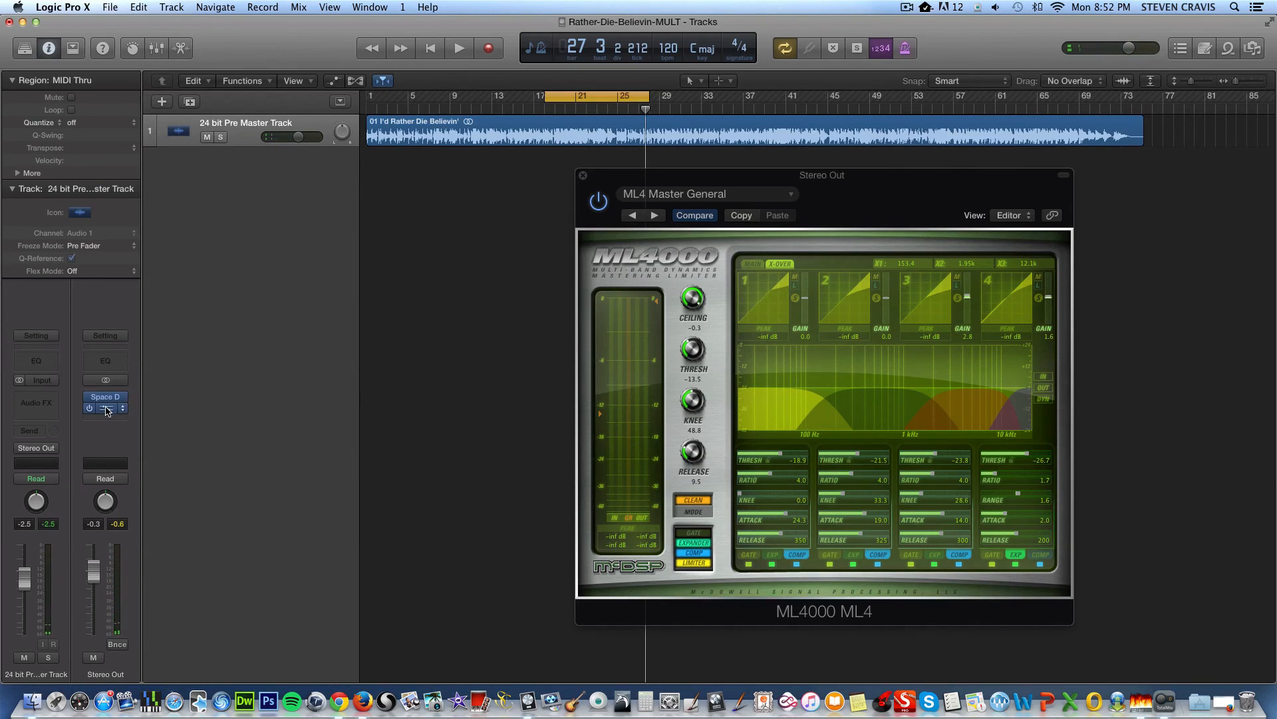
{"action": "left_click", "coordinate": [104, 407]}
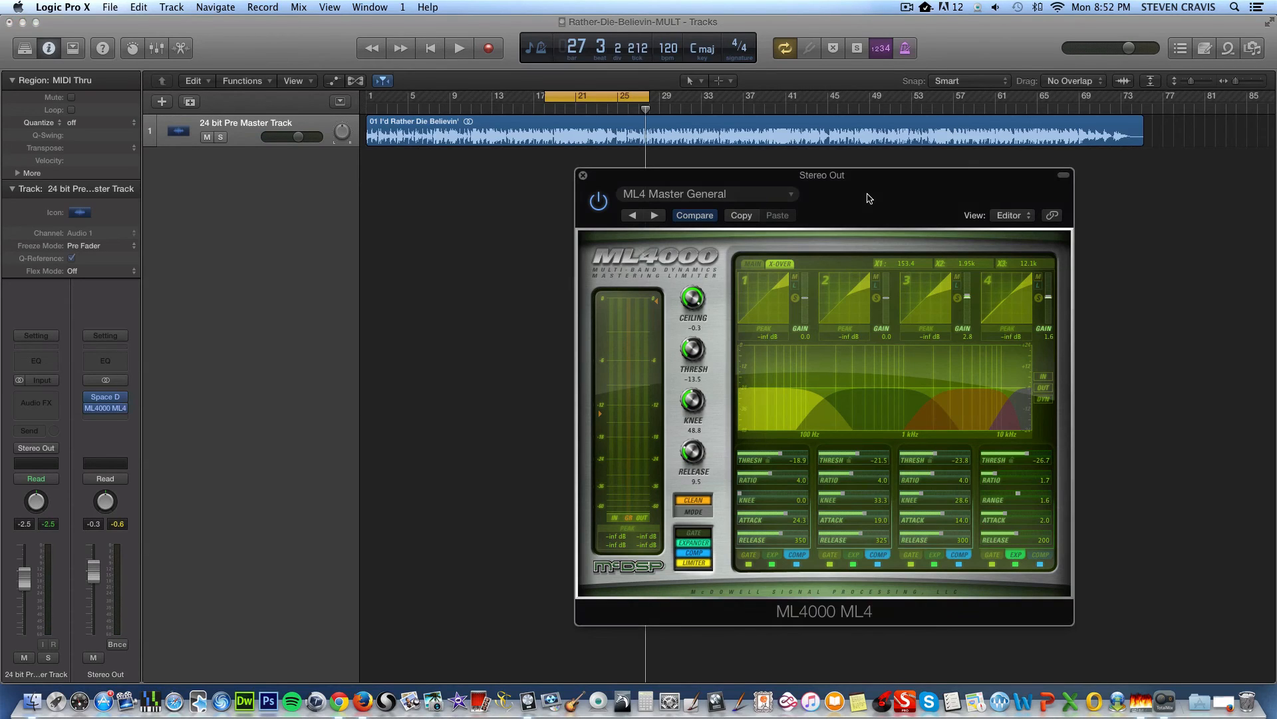
{"action": "mouse_move", "coordinate": [888, 201]}
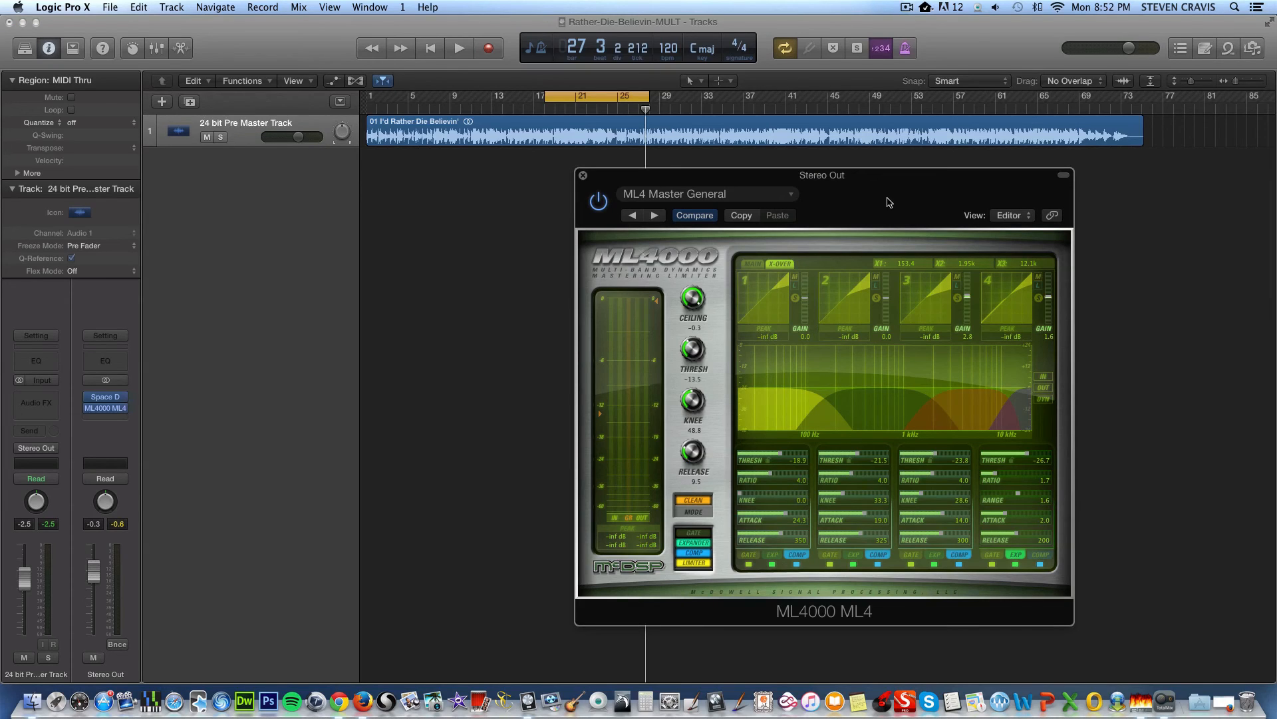
{"action": "mouse_move", "coordinate": [623, 168]}
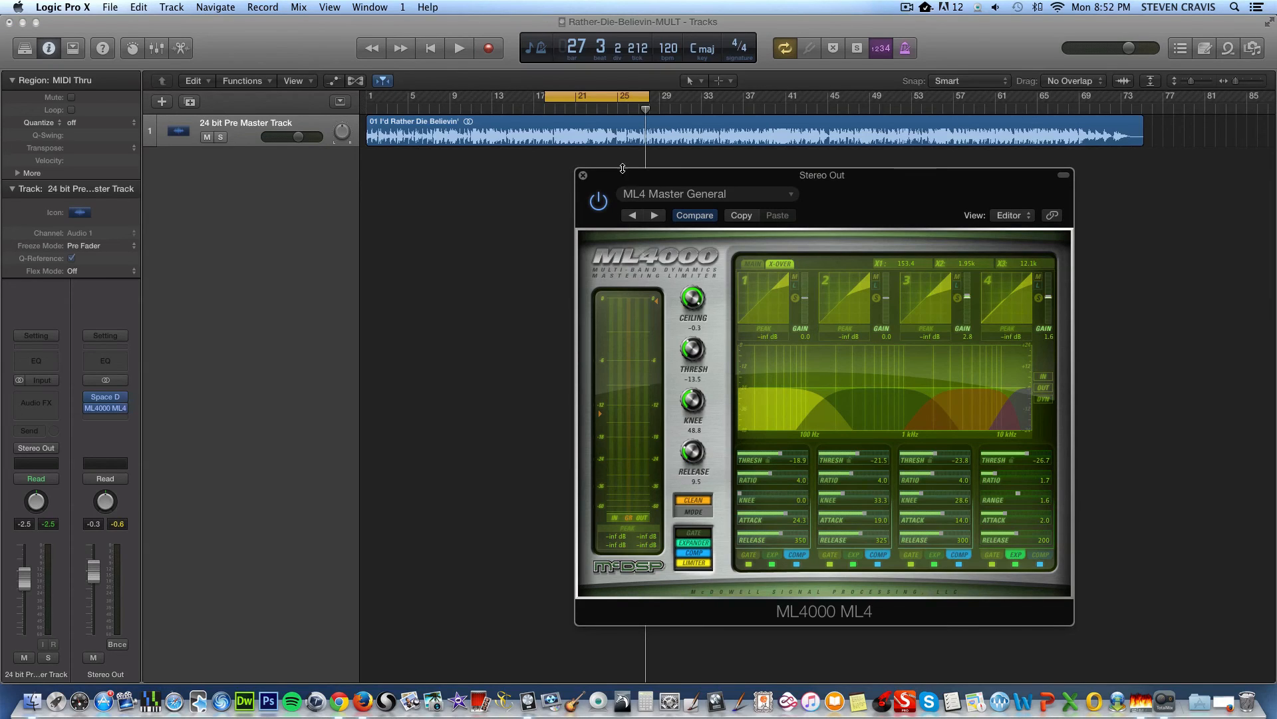
{"action": "left_click", "coordinate": [544, 96]}
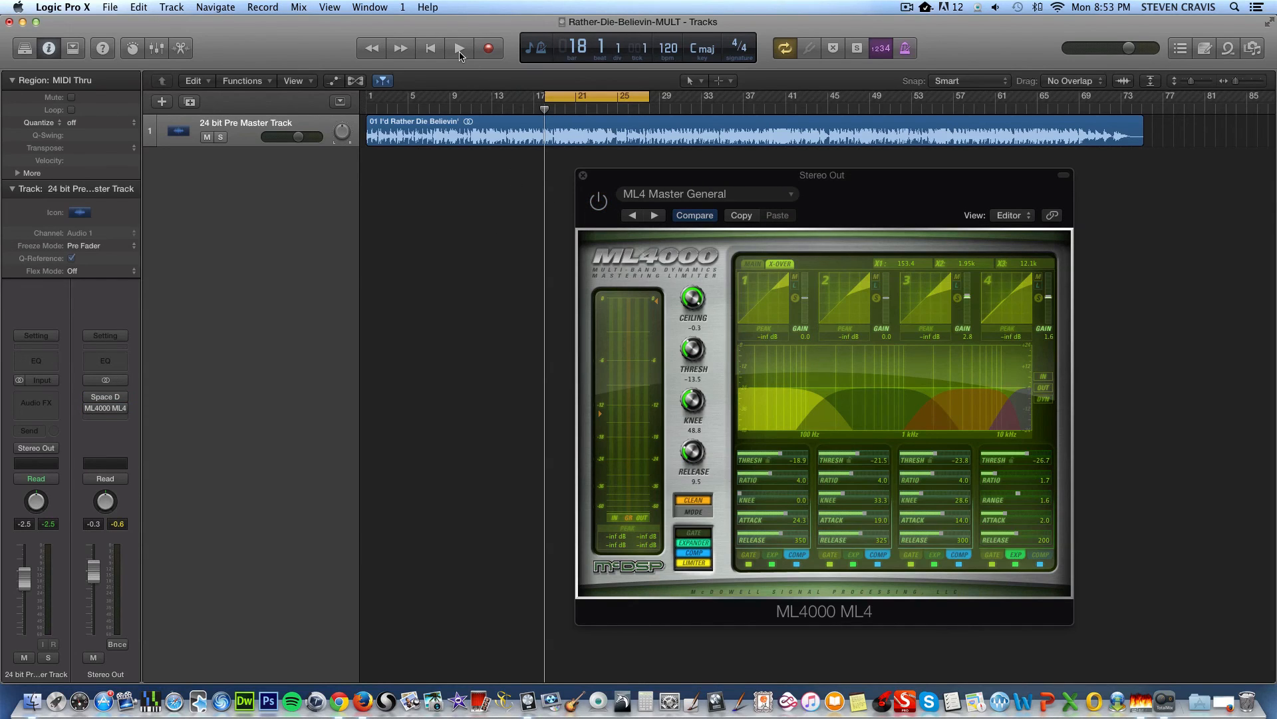
- Play the dry song, then re-enable Space Designer and ML4000 and close the reverb window
{"action": "left_click", "coordinate": [460, 47]}
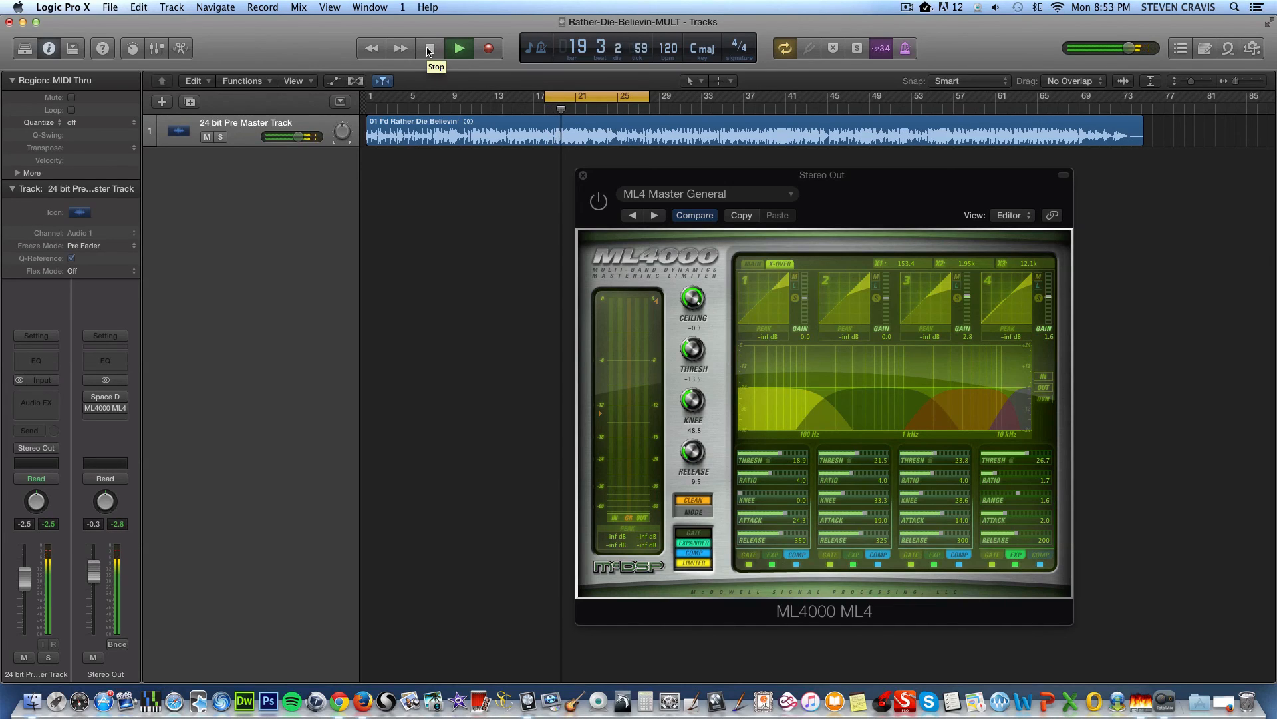
{"action": "left_click", "coordinate": [459, 48]}
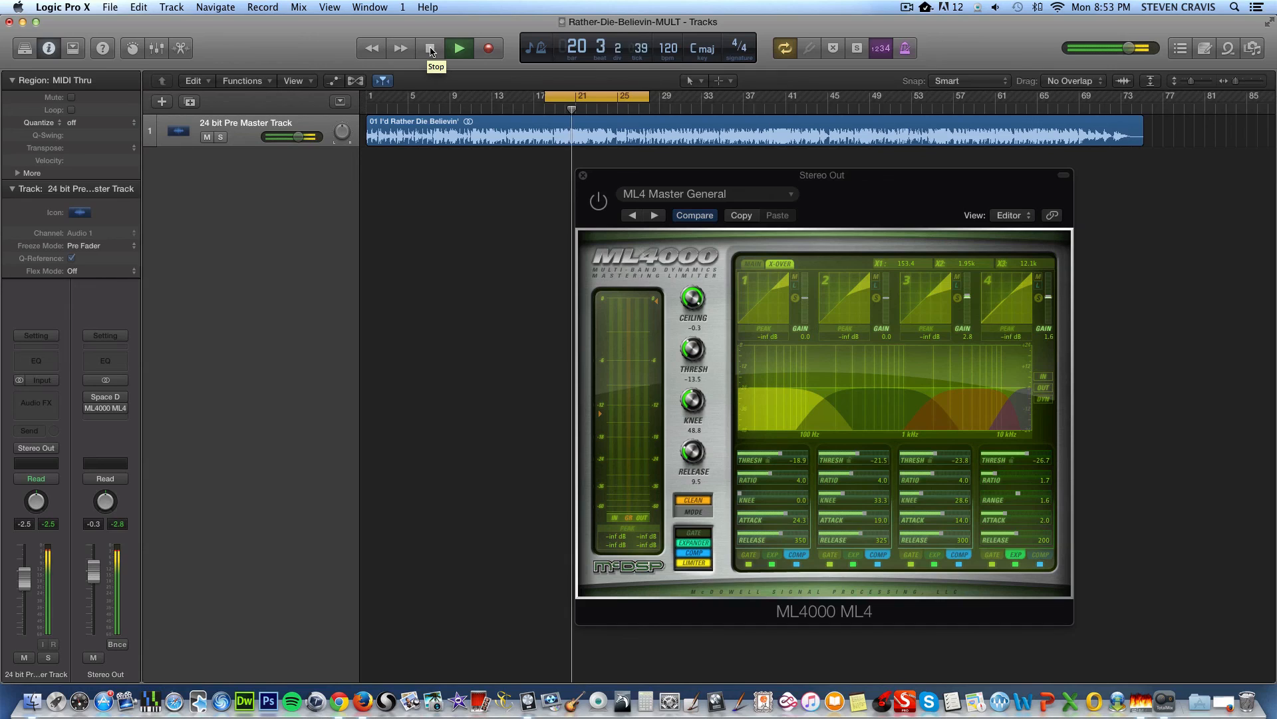
{"action": "left_click", "coordinate": [459, 48]}
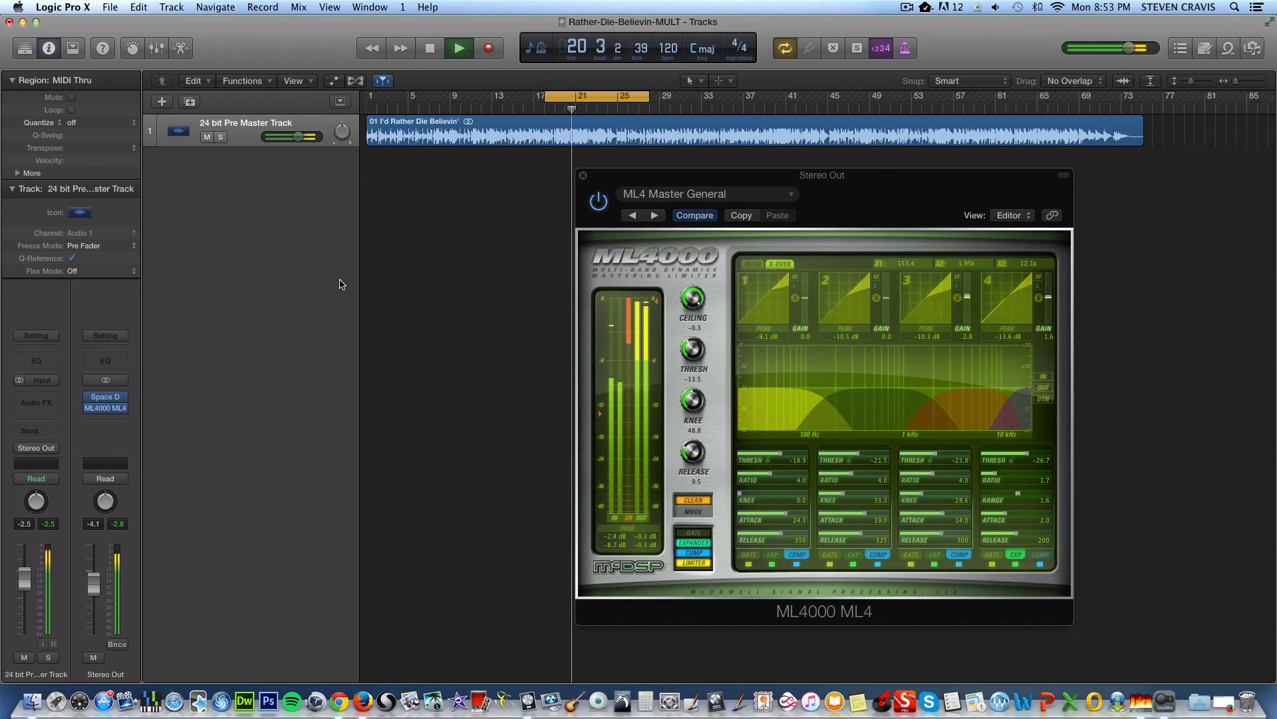
{"action": "mouse_move", "coordinate": [189, 351]}
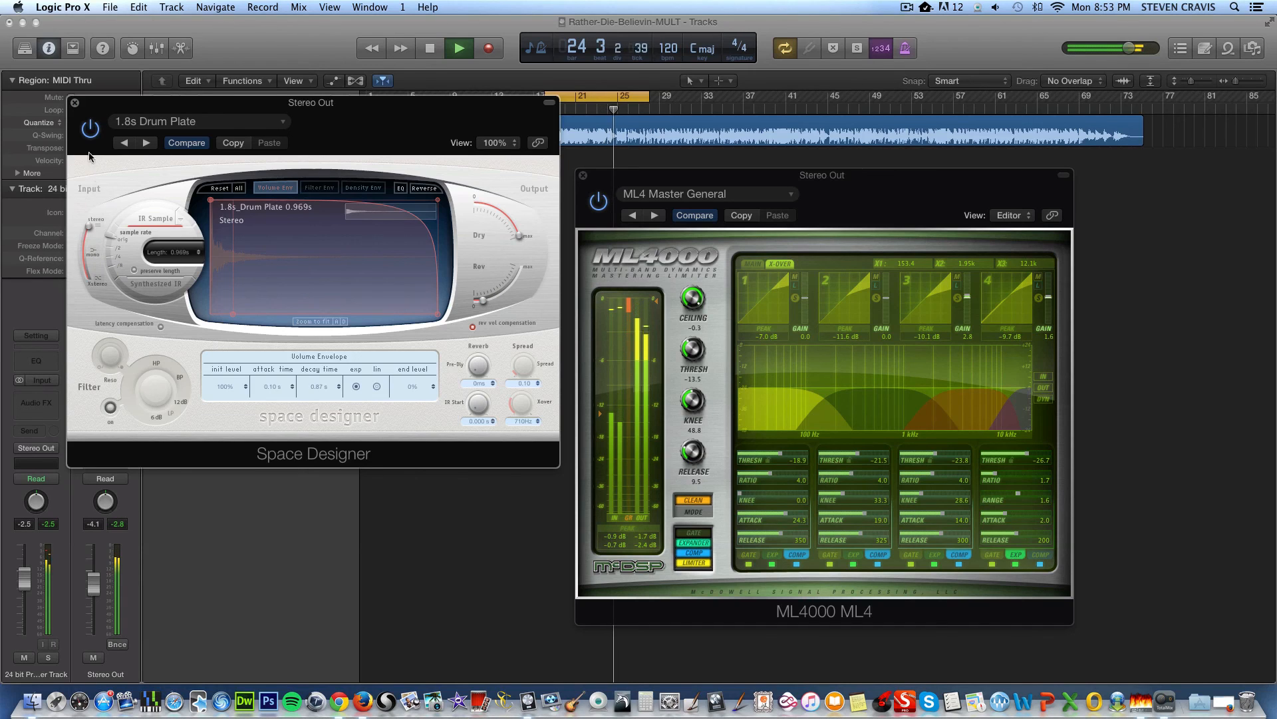
{"action": "left_click", "coordinate": [75, 103]}
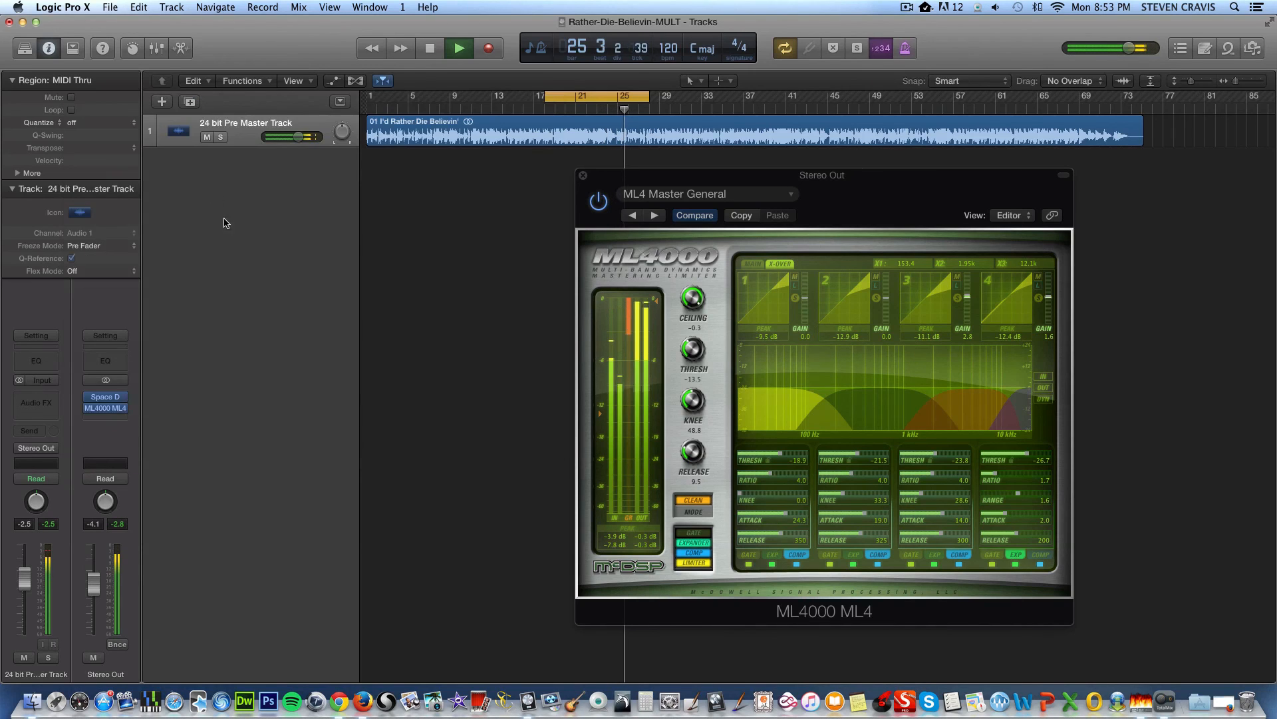